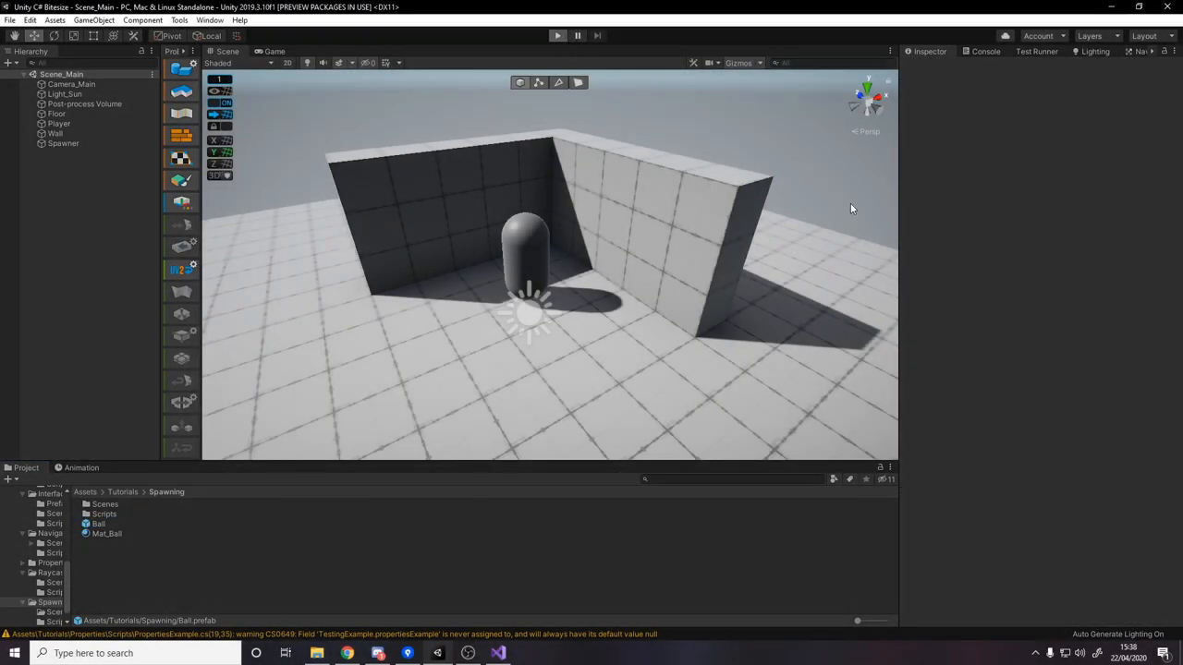
# Step: Select the old Spawner object in the Hierarchy to delete it
pyautogui.click(558, 35)
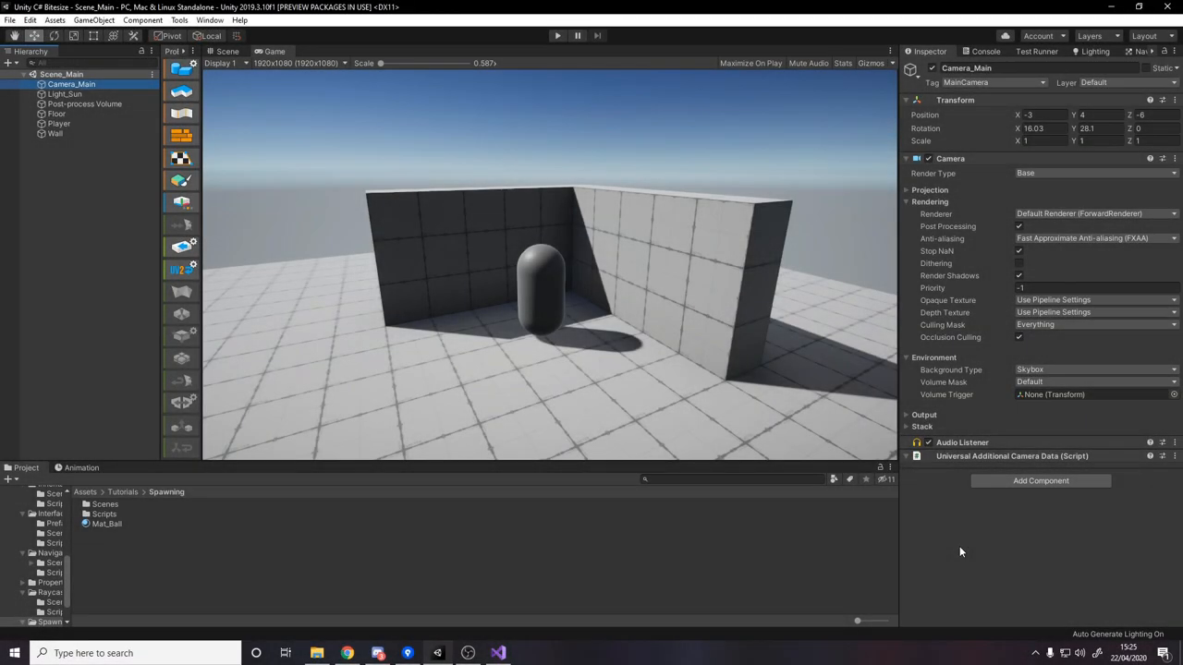
pyautogui.click(65, 92)
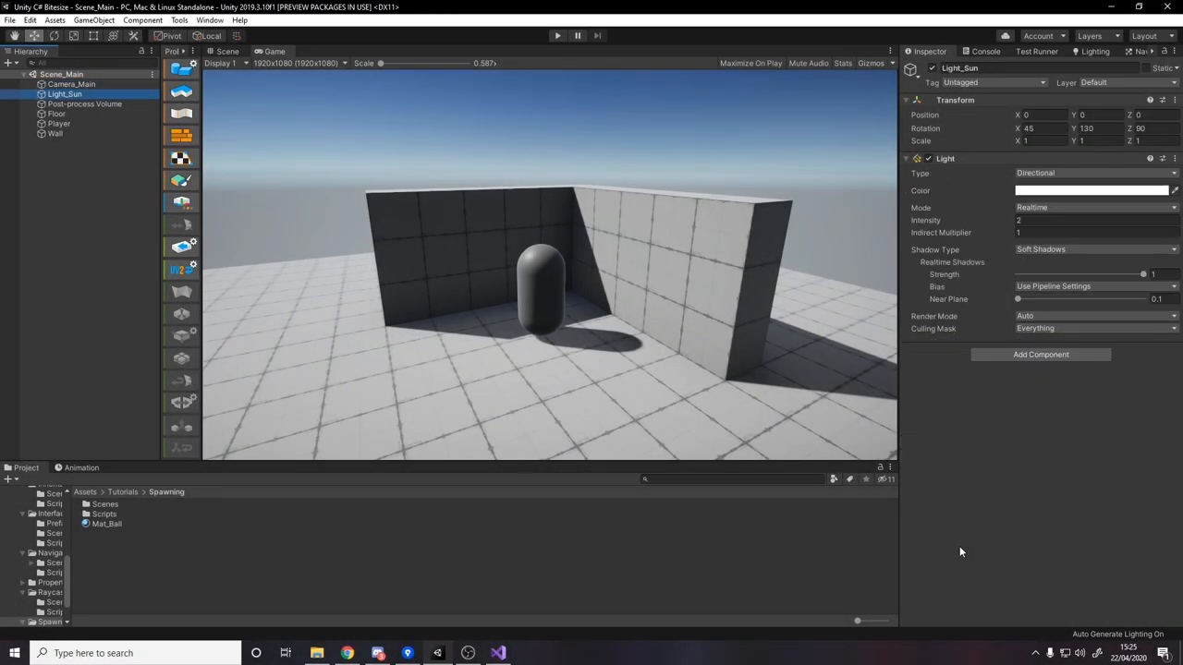
pyautogui.click(85, 104)
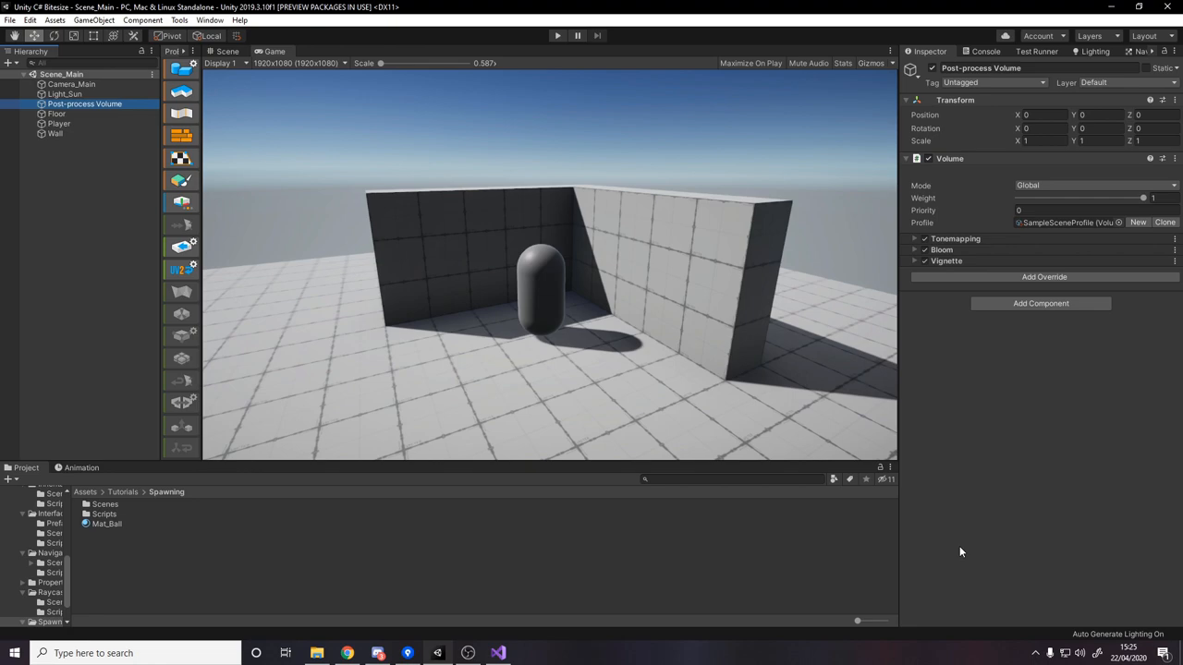
pyautogui.click(55, 133)
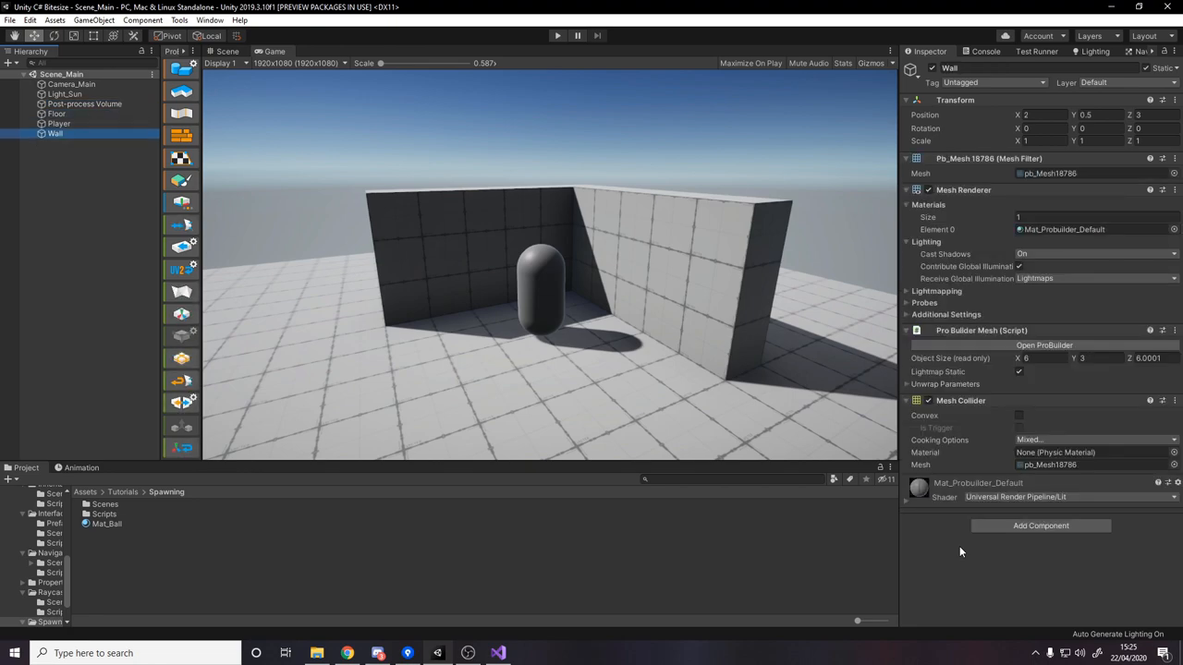
pyautogui.click(55, 115)
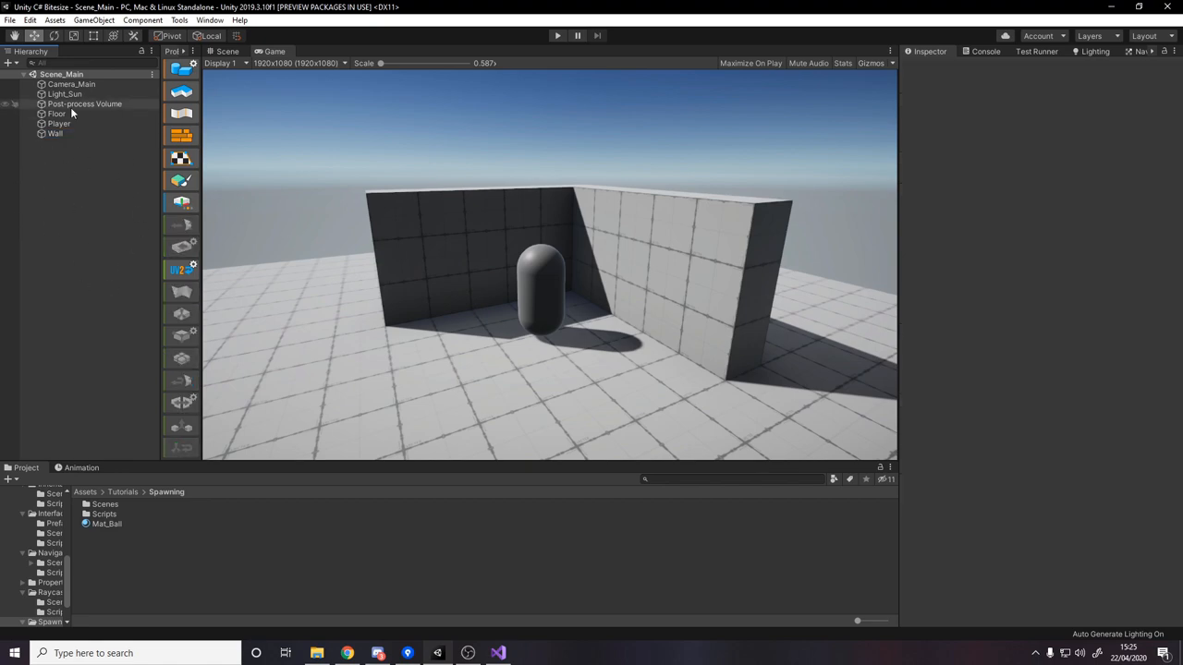
# Step: Add a Sphere, rename it Ball, and store it as a prefab in the Spawning folder
pyautogui.rightClick(74, 111)
pyautogui.write('Ball')
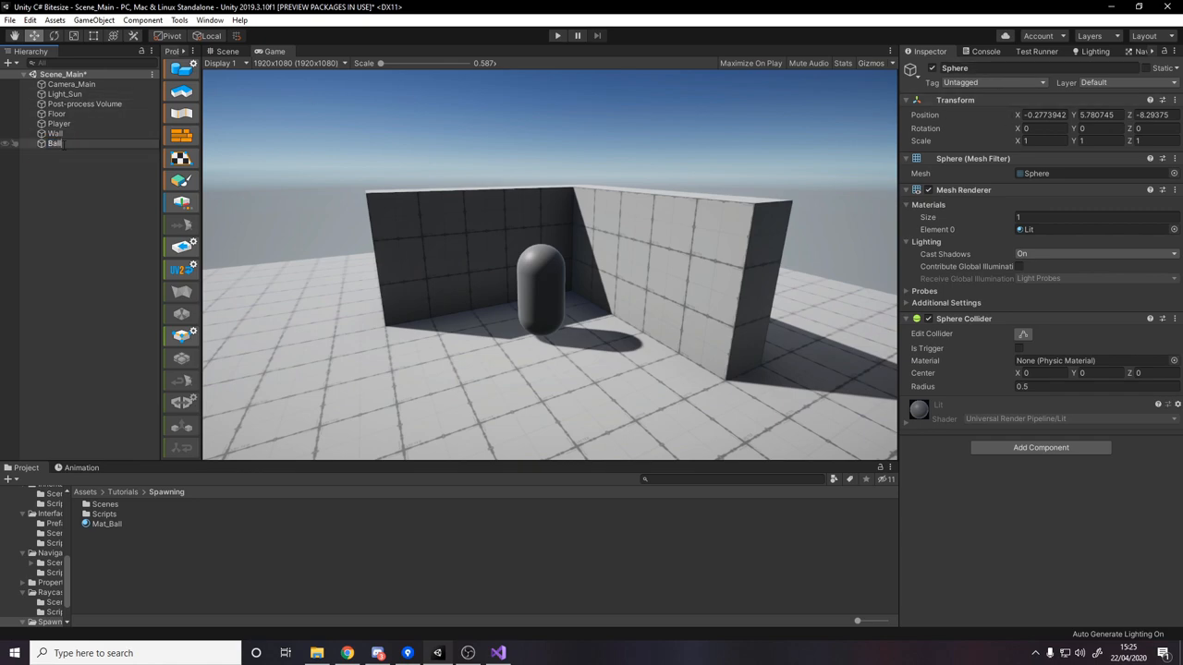
pyautogui.click(53, 144)
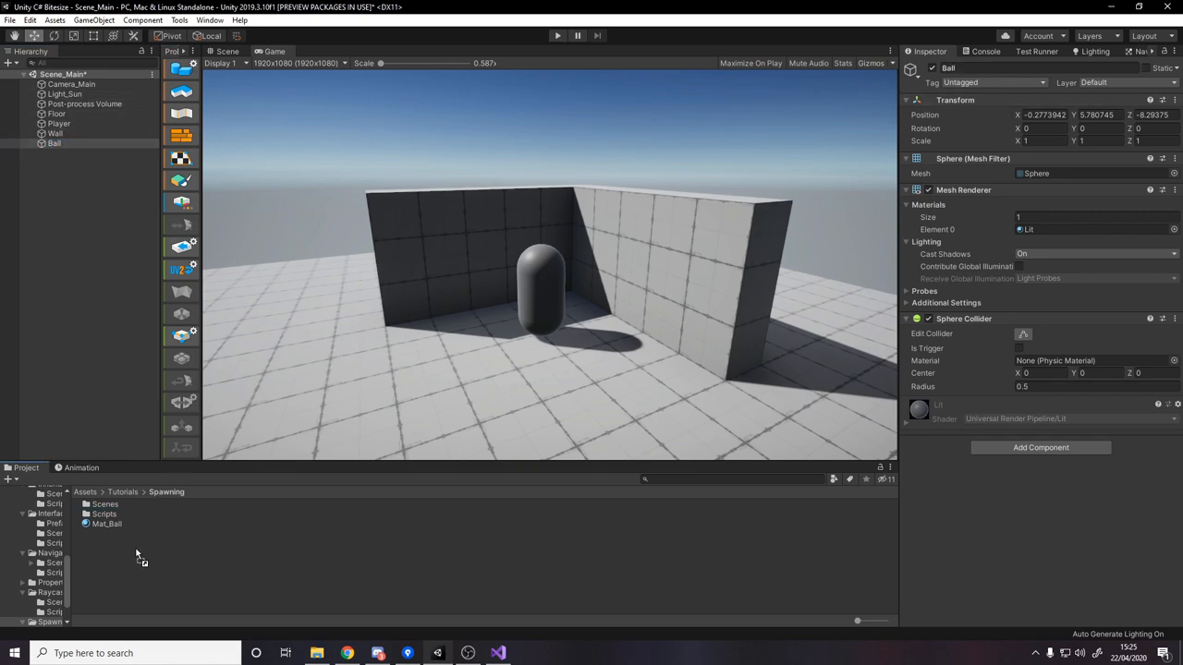
pyautogui.click(99, 525)
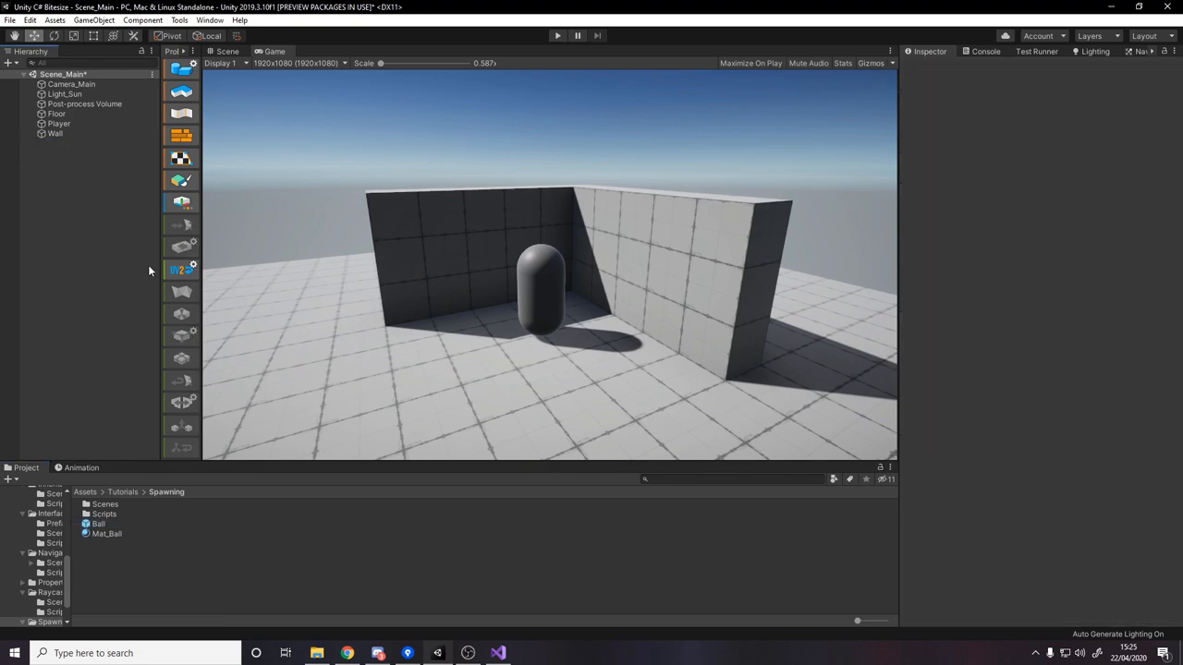
pyautogui.click(100, 525)
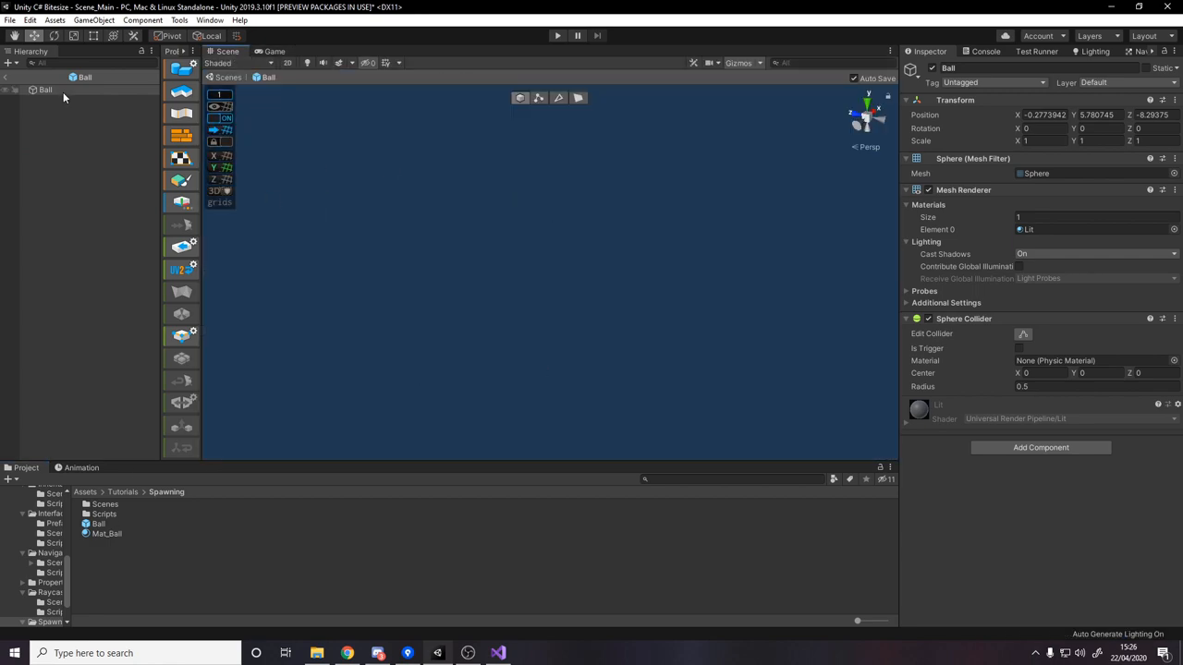
# Step: Select the Ball in the prefab and reset its Transform position to zero
pyautogui.click(44, 88)
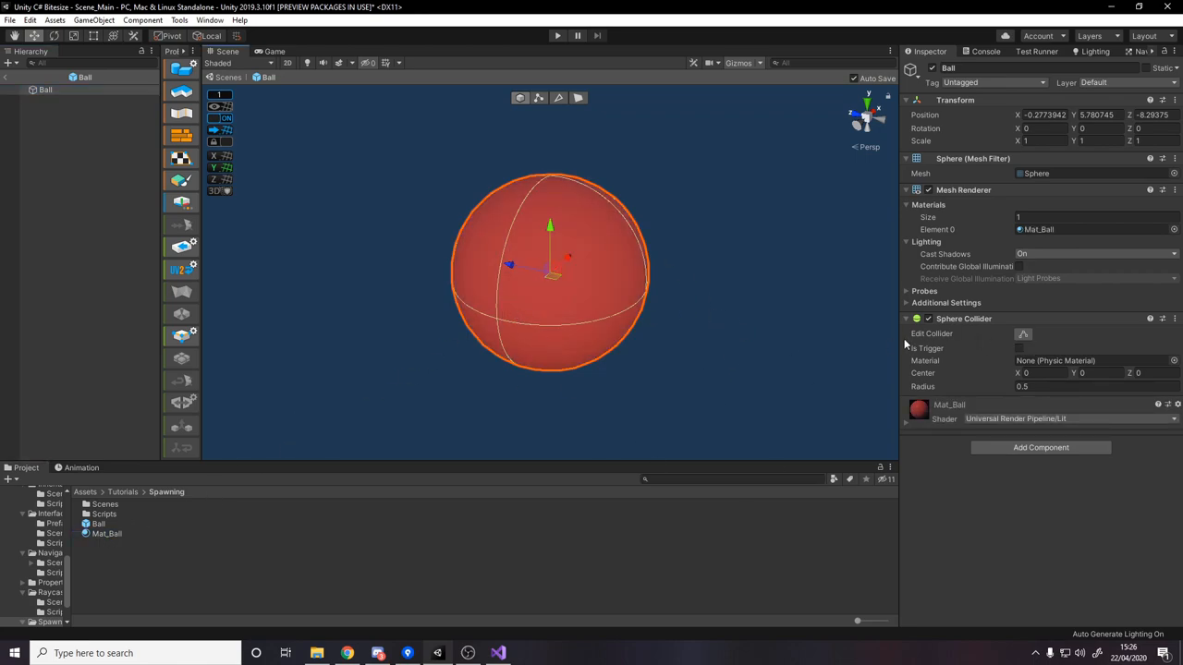
pyautogui.click(1044, 114)
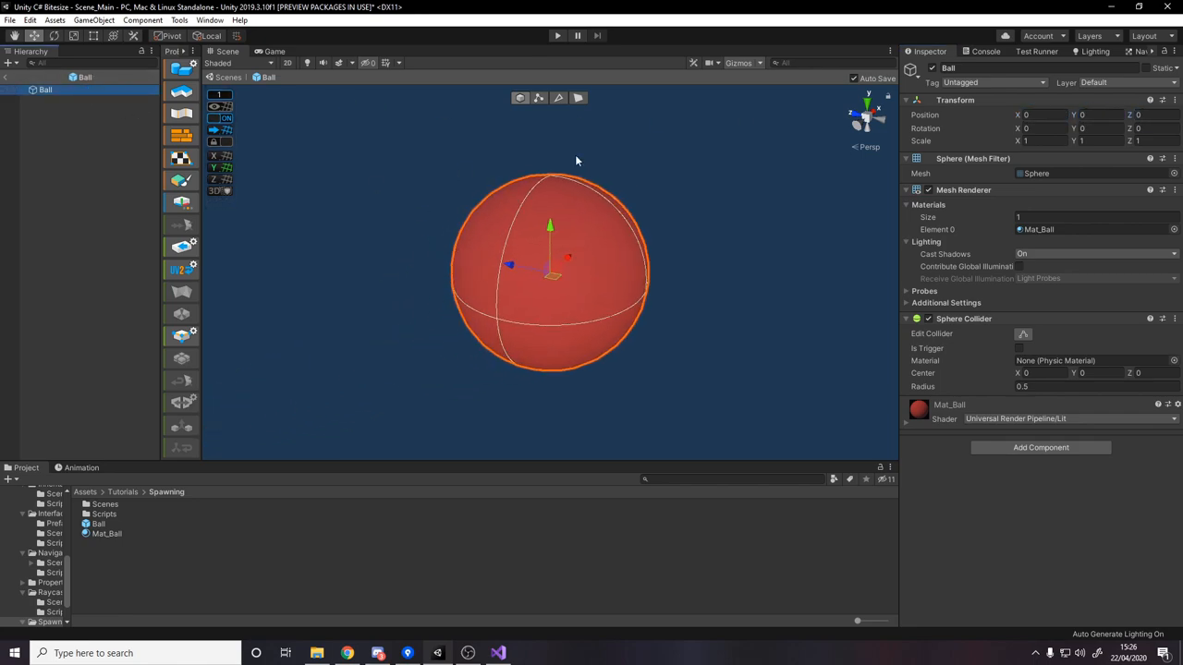
pyautogui.moveTo(592, 251)
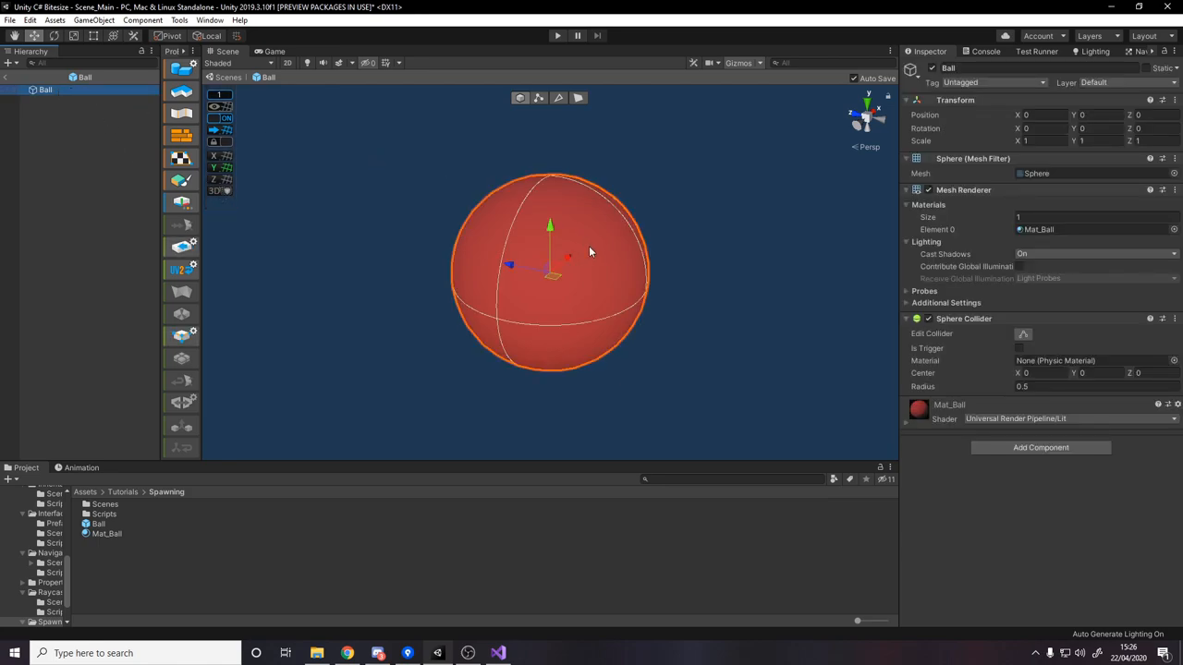
pyautogui.moveTo(602, 345)
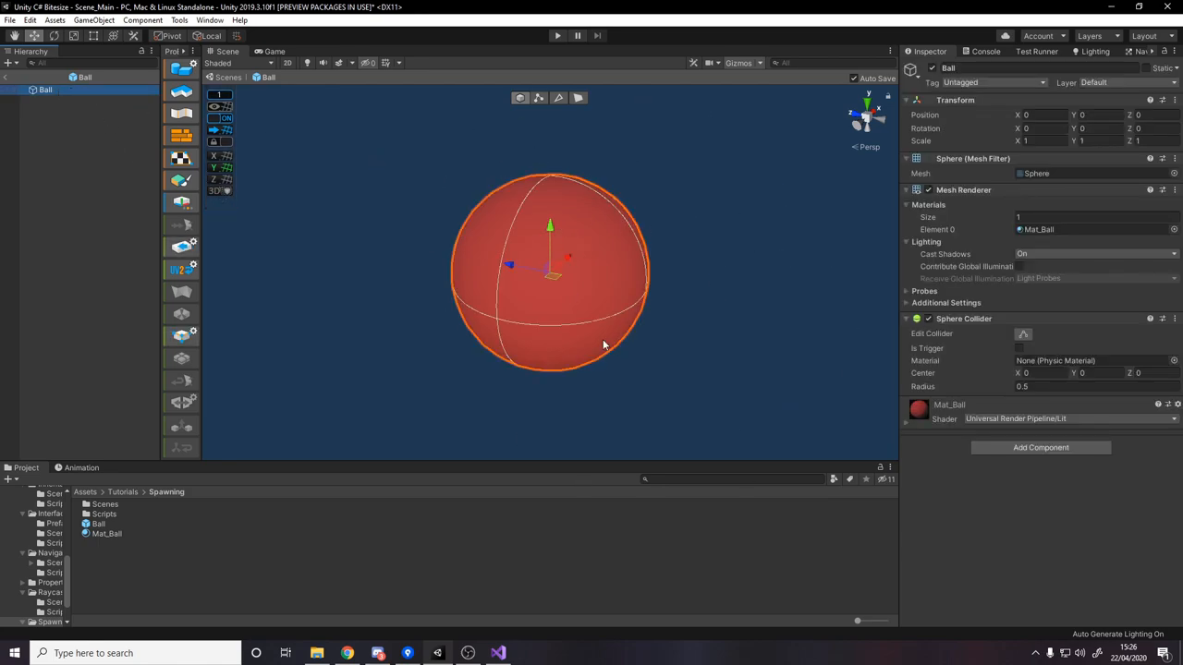
# Step: Add a Rigidbody component to the Ball prefab
pyautogui.click(1041, 447)
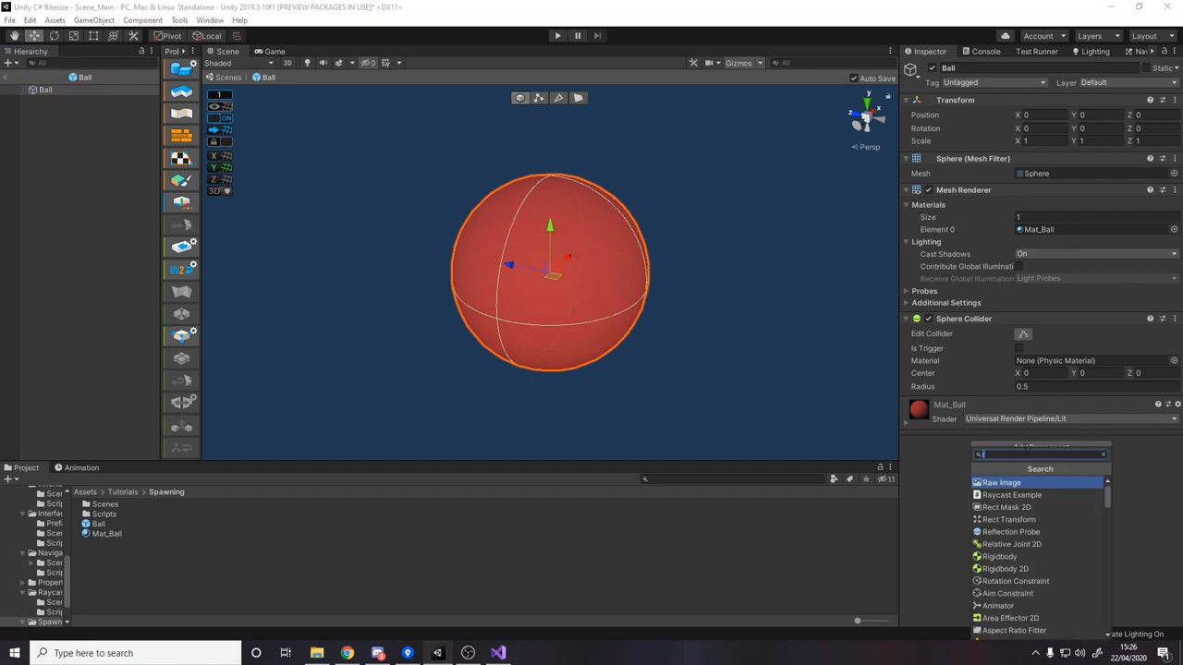
pyautogui.click(998, 556)
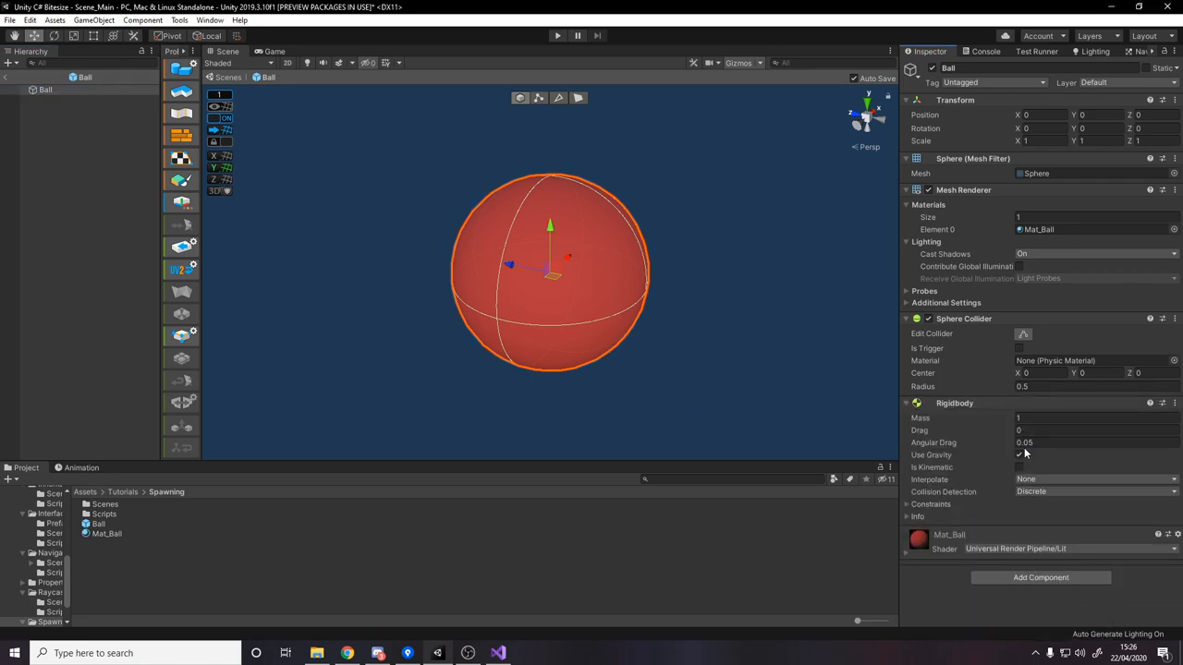
pyautogui.click(1020, 454)
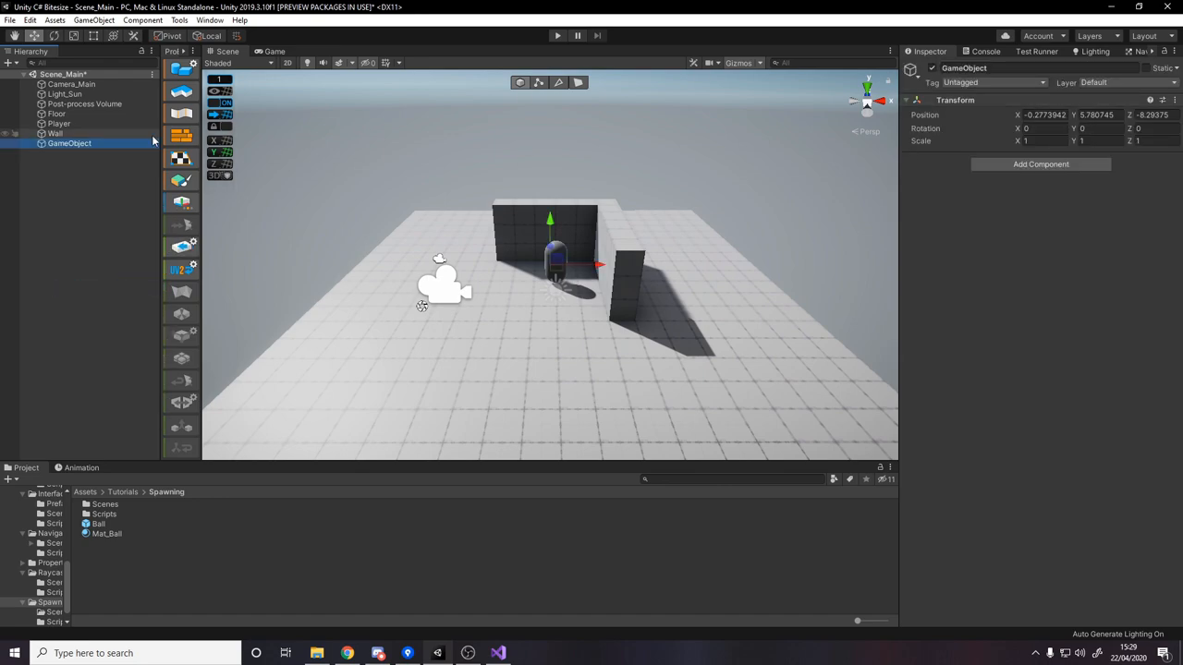
# Step: Name the empty object Spawner and move it beside the player
pyautogui.write('Spawner')
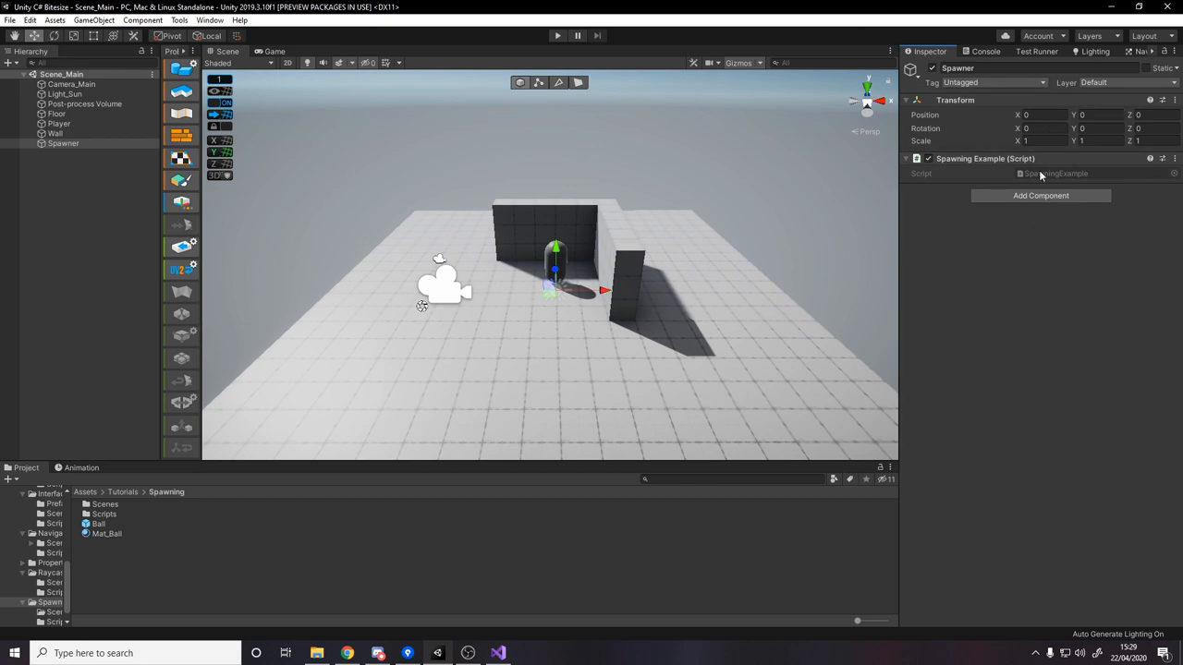
pyautogui.moveTo(687, 223)
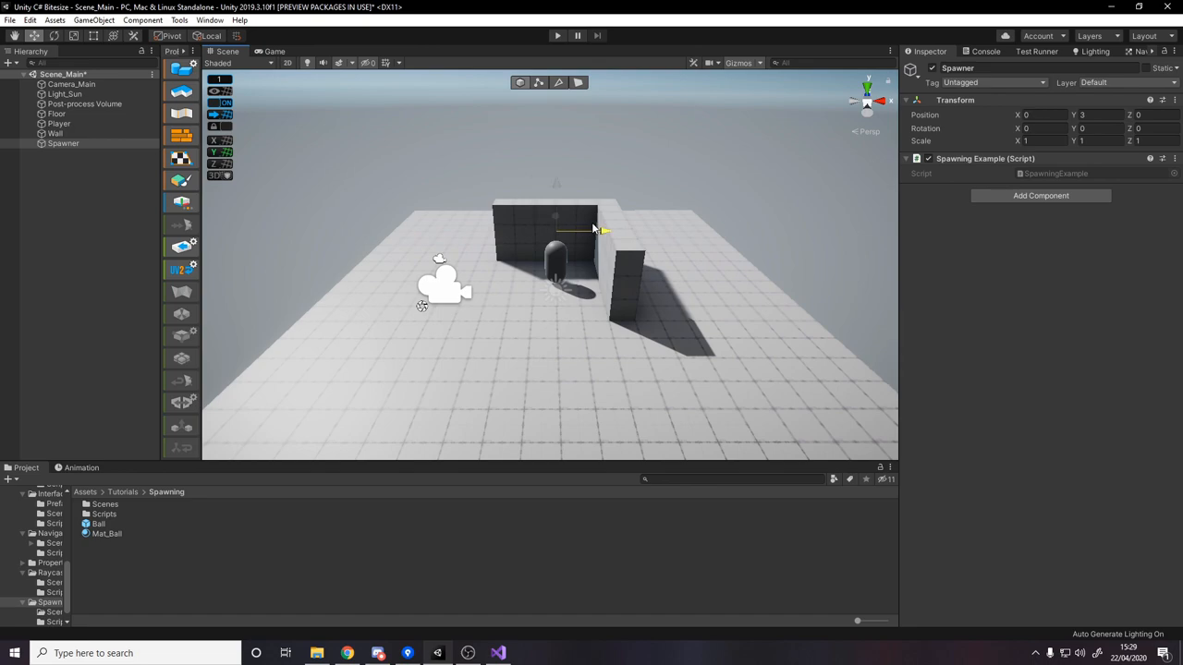
pyautogui.moveTo(602, 231); pyautogui.dragTo(580, 231)
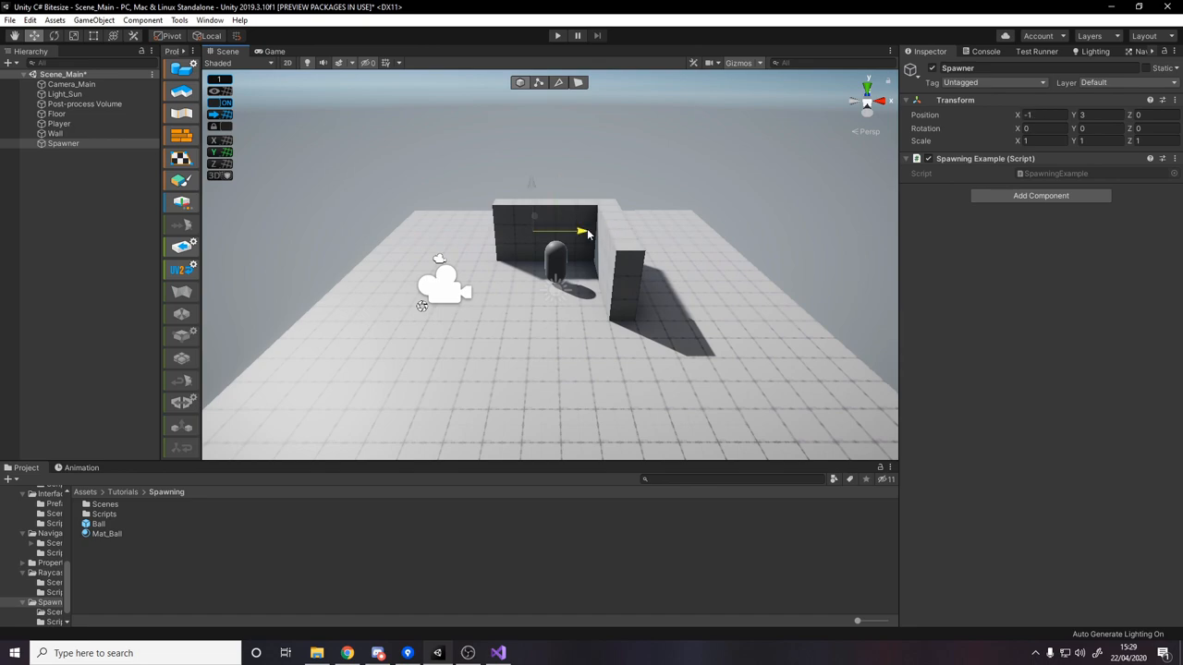
pyautogui.click(272, 52)
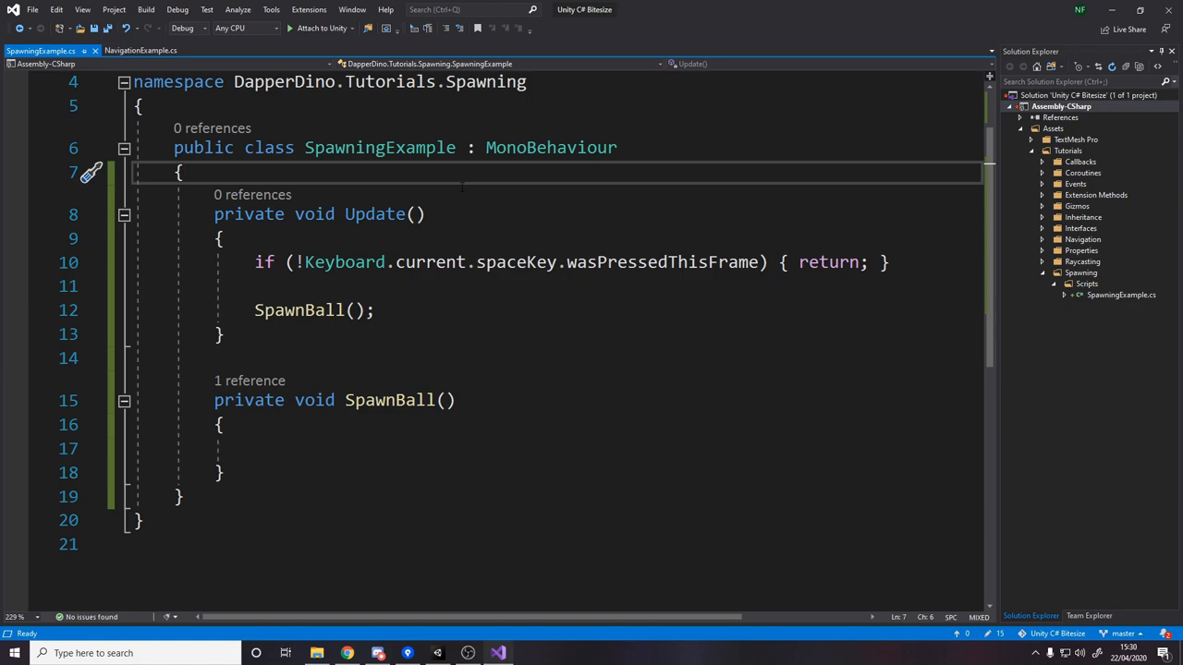
# Step: Declare [SerializeField] private GameObject ballPrefab and instantiate it in SpawnBall
pyautogui.write('[SerializeField]')
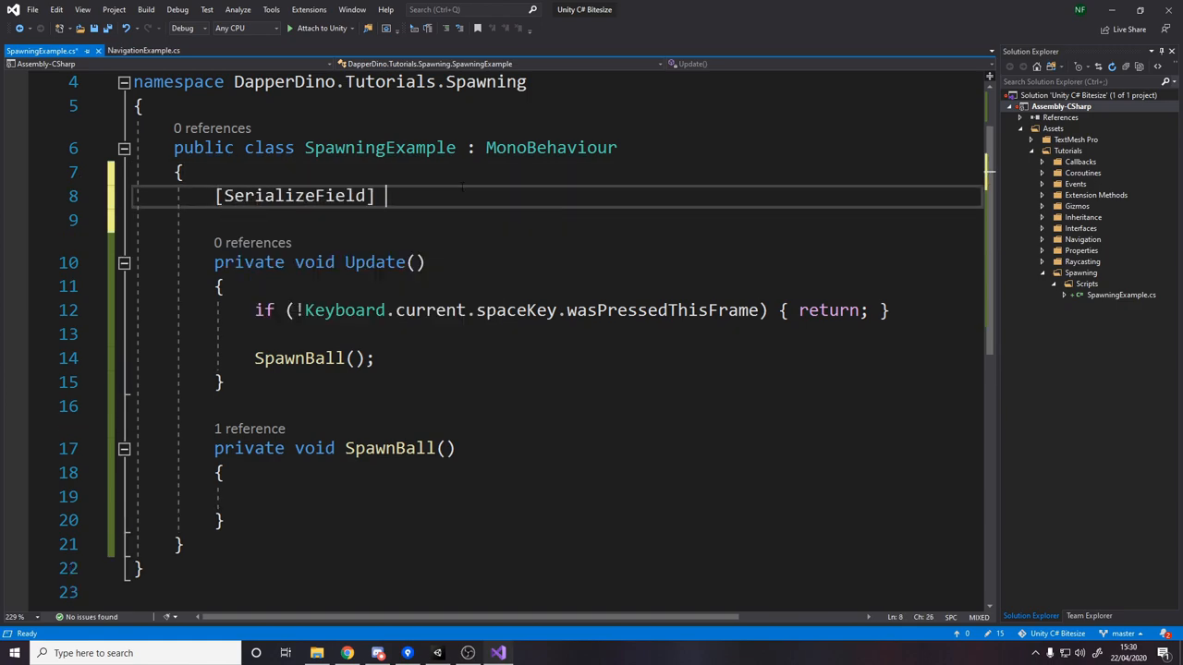
pyautogui.write('private GameObject')
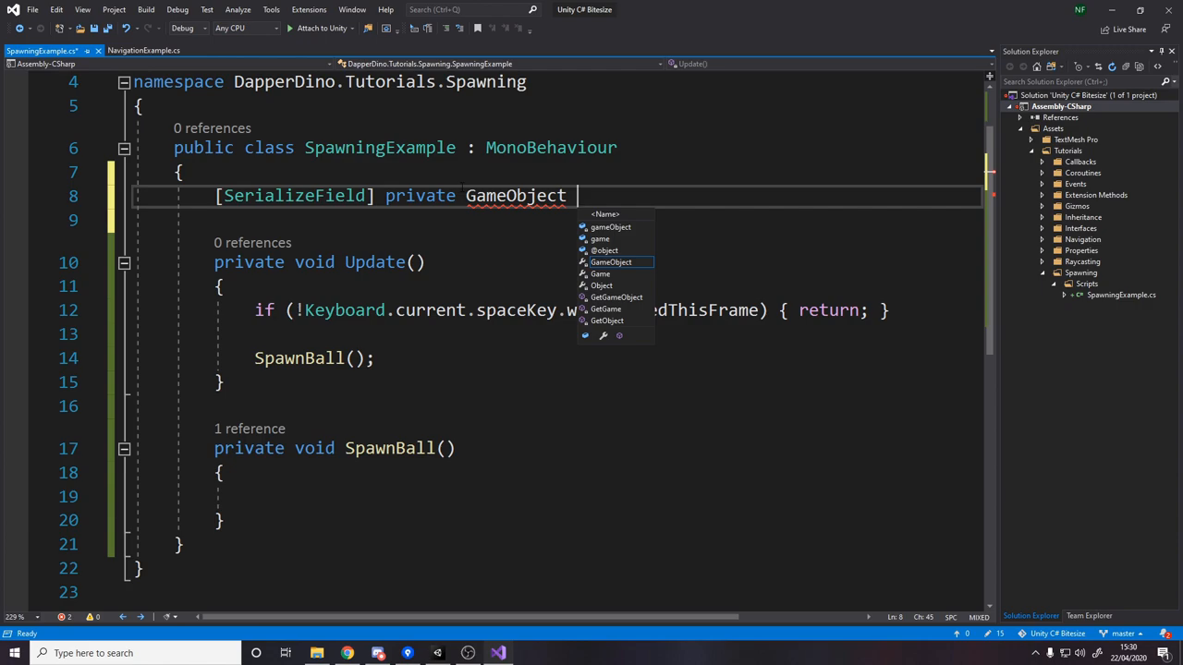
pyautogui.write('ballPrefab = null;')
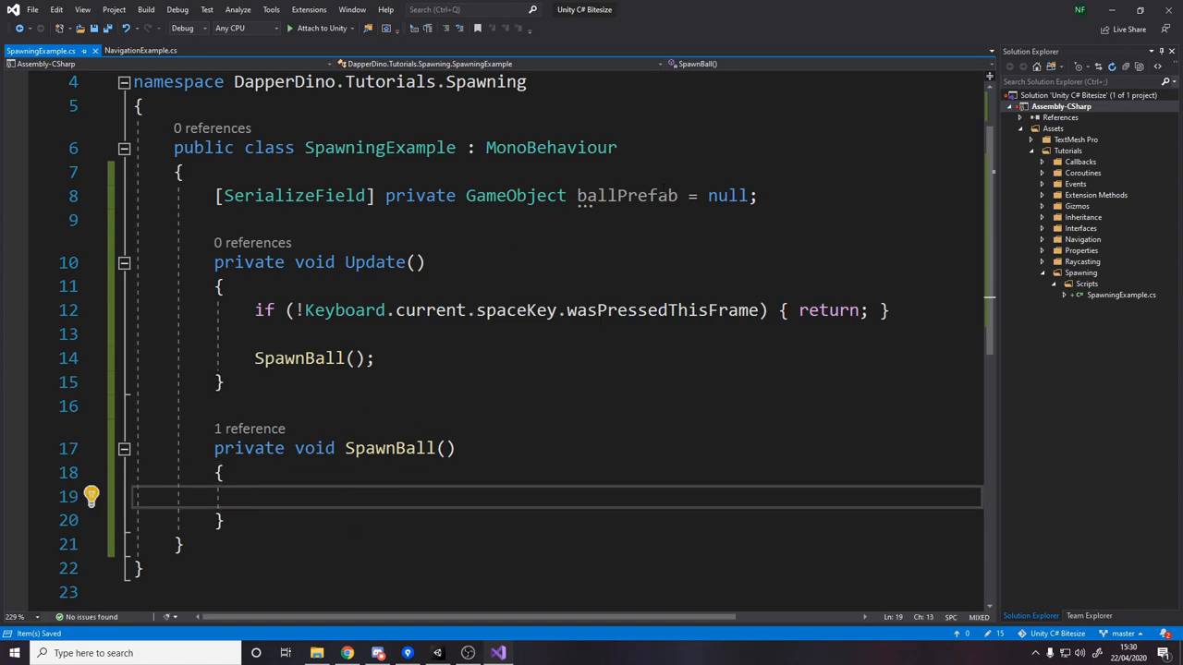
pyautogui.write('iate(ballPrefab);')
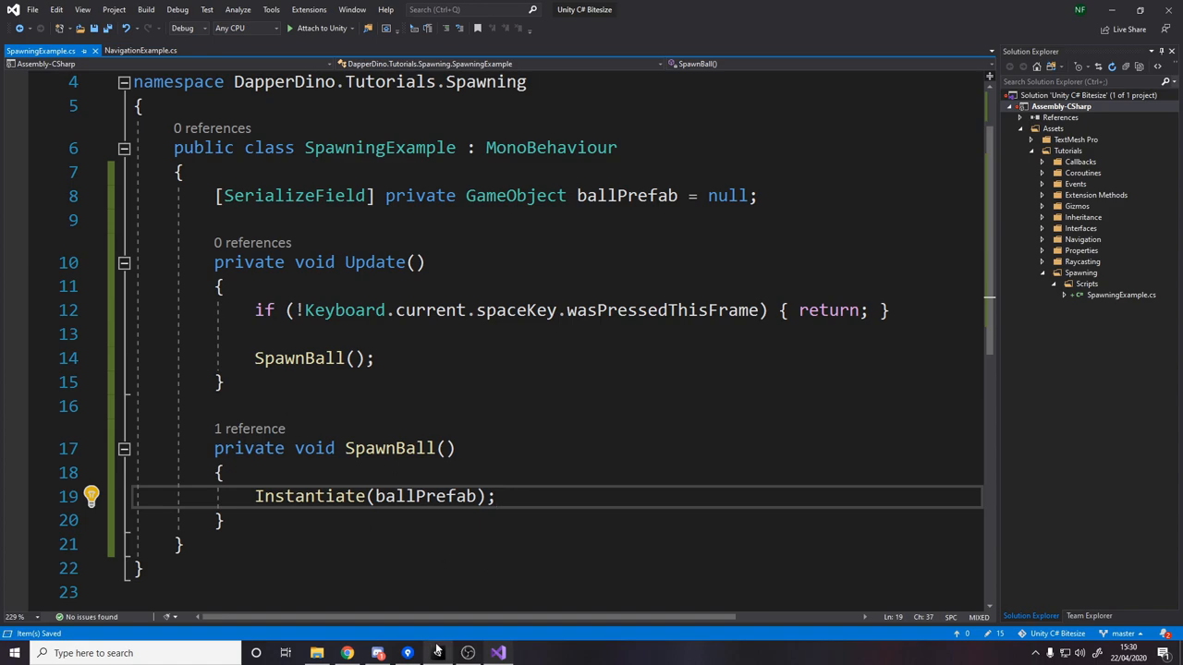
pyautogui.click(499, 654)
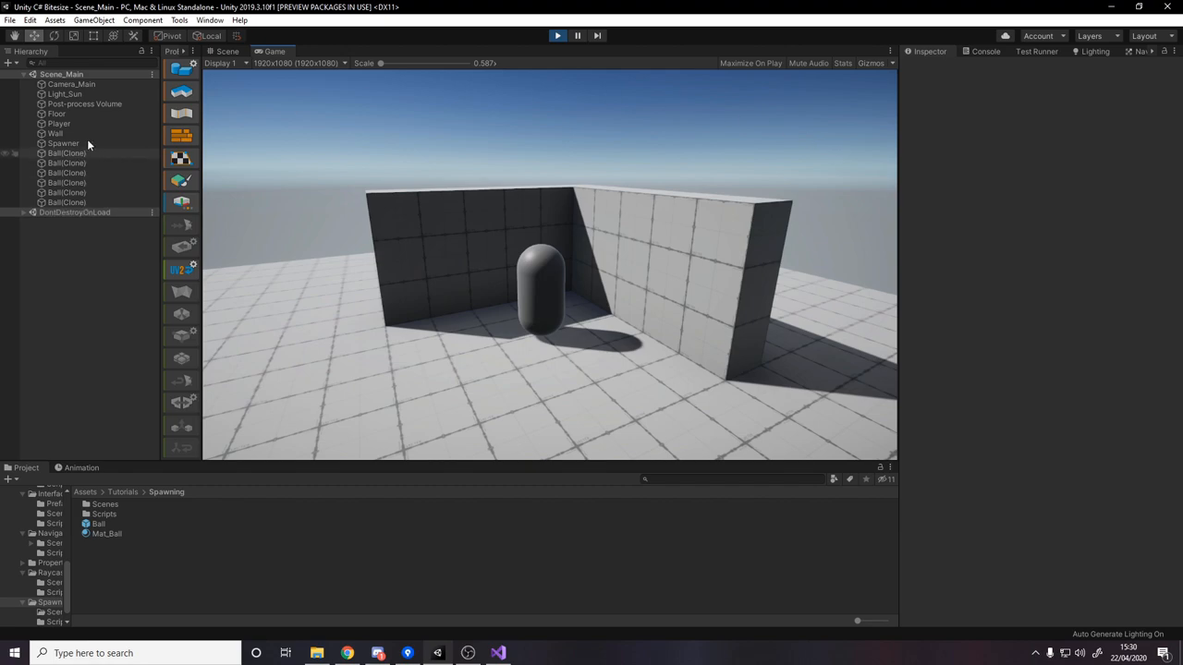
# Step: Inspect a spawned Ball clone during the Play test
pyautogui.click(66, 151)
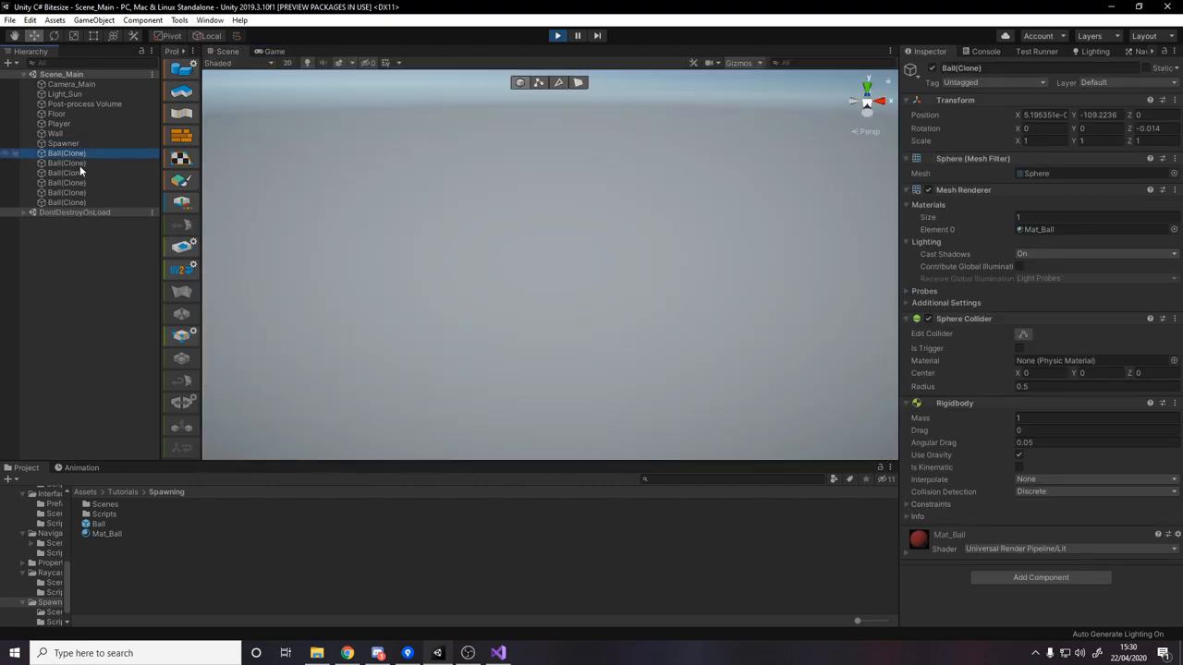
pyautogui.click(273, 51)
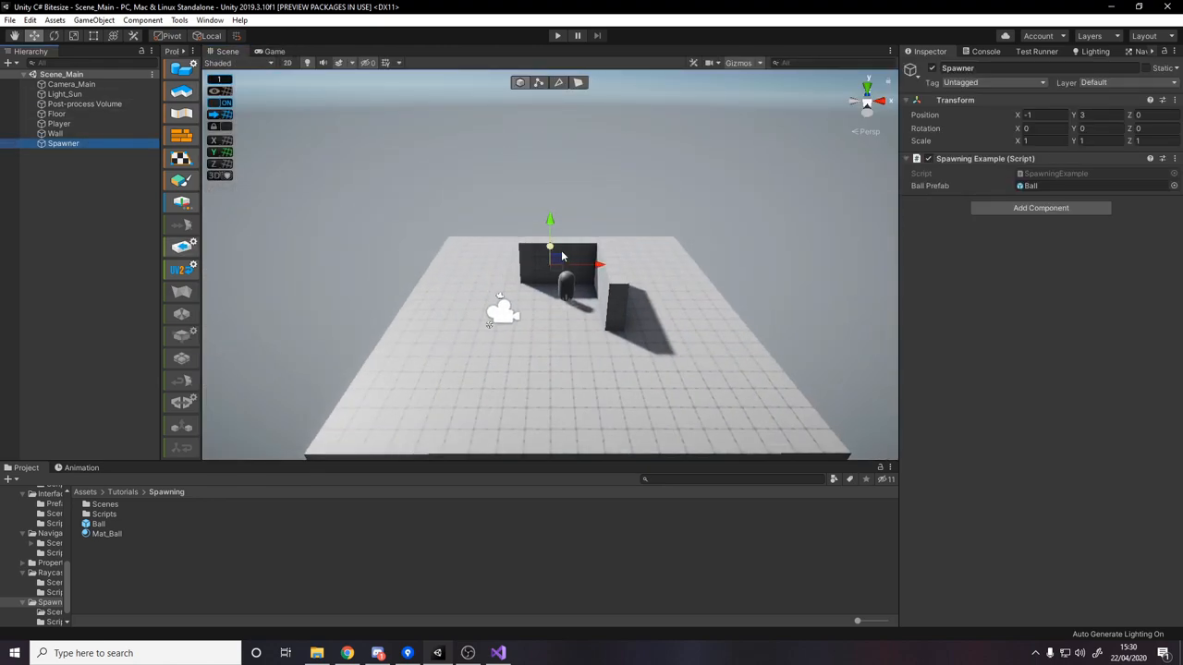
pyautogui.moveTo(440, 654)
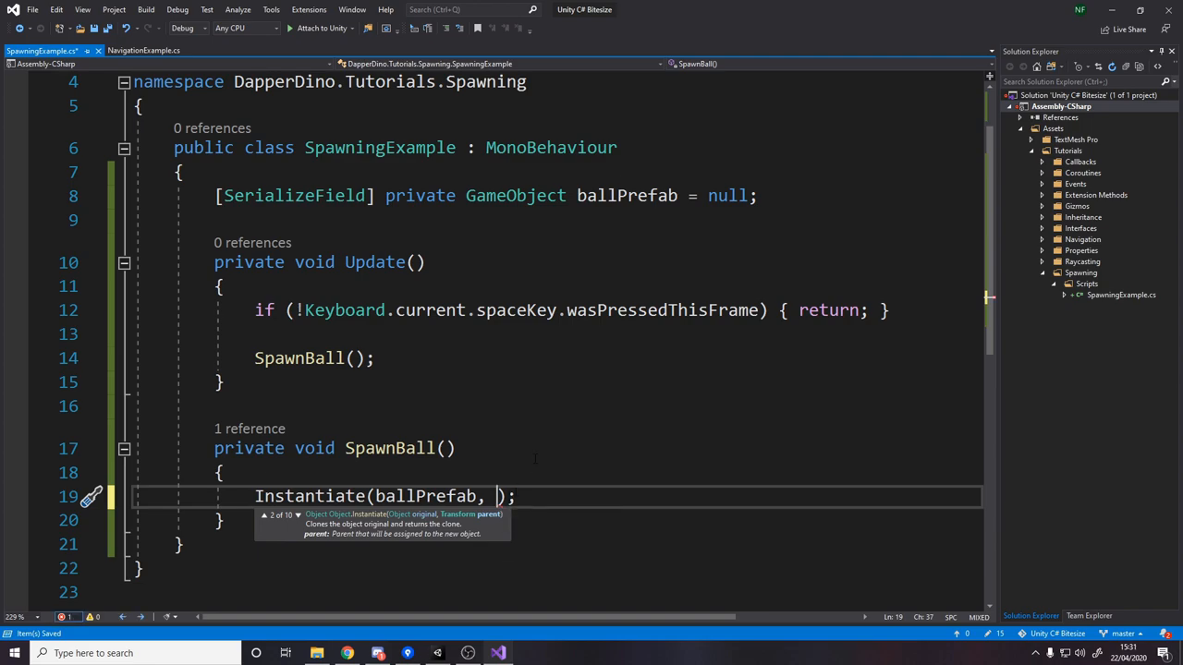
# Step: Pass transform as the parent argument in Instantiate(ballPrefab, transform)
pyautogui.write('t')
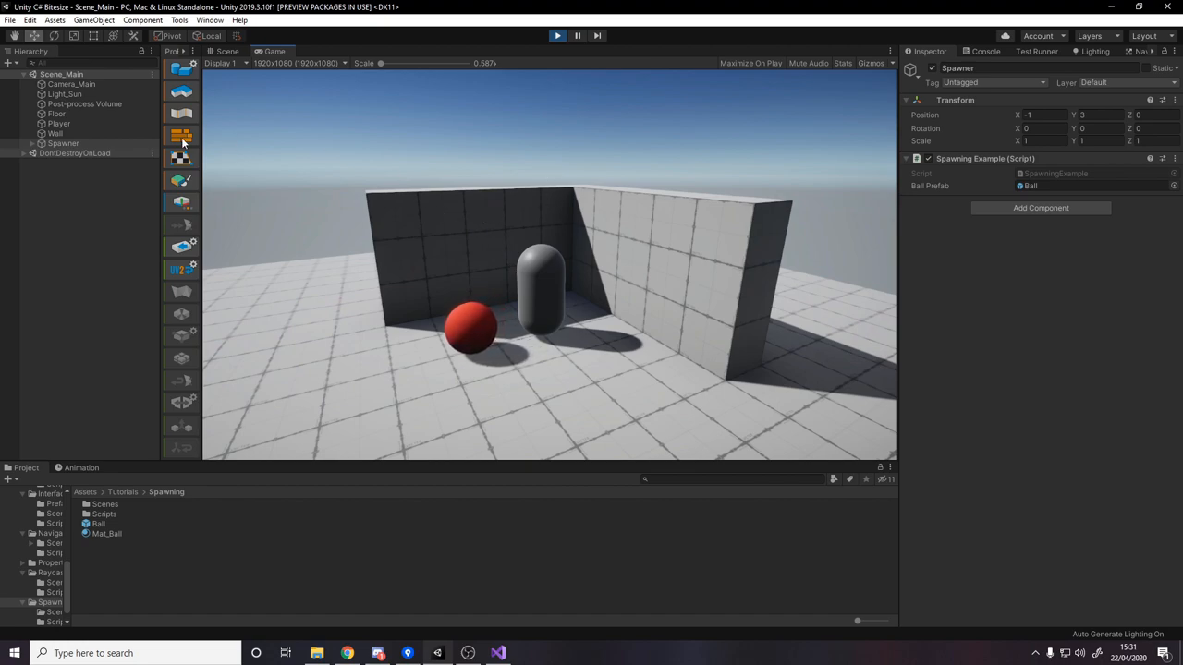
# Step: Expand the Spawner to see its Ball(Clone) children, then select the Spawner itself
pyautogui.click(63, 144)
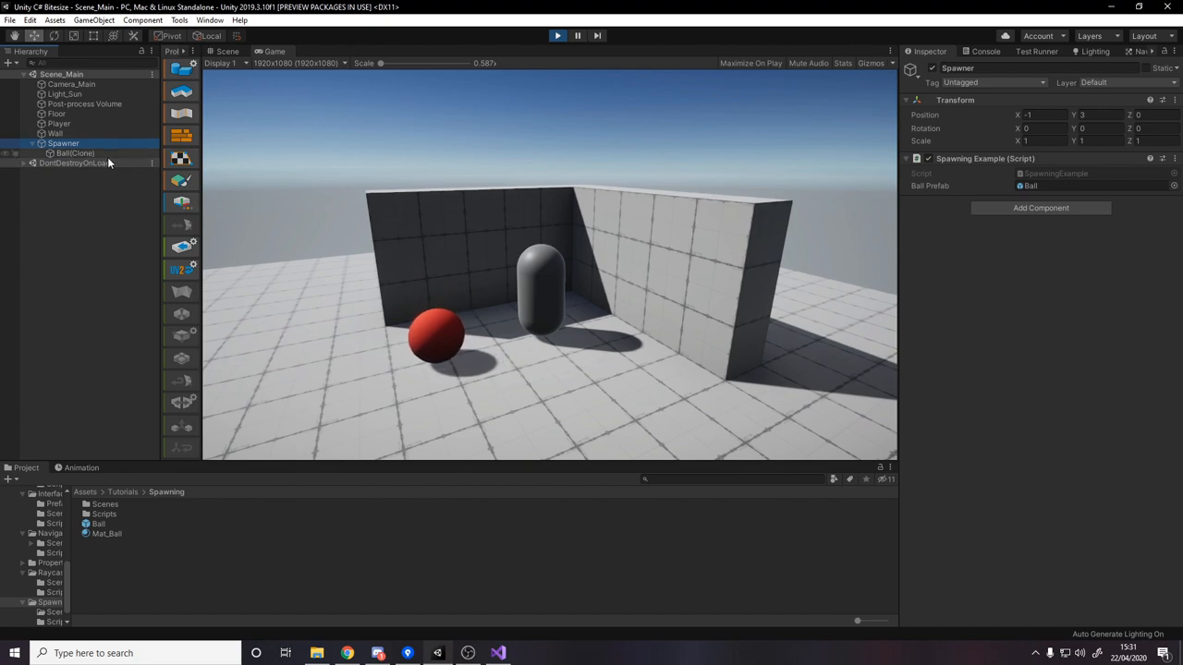
pyautogui.click(74, 152)
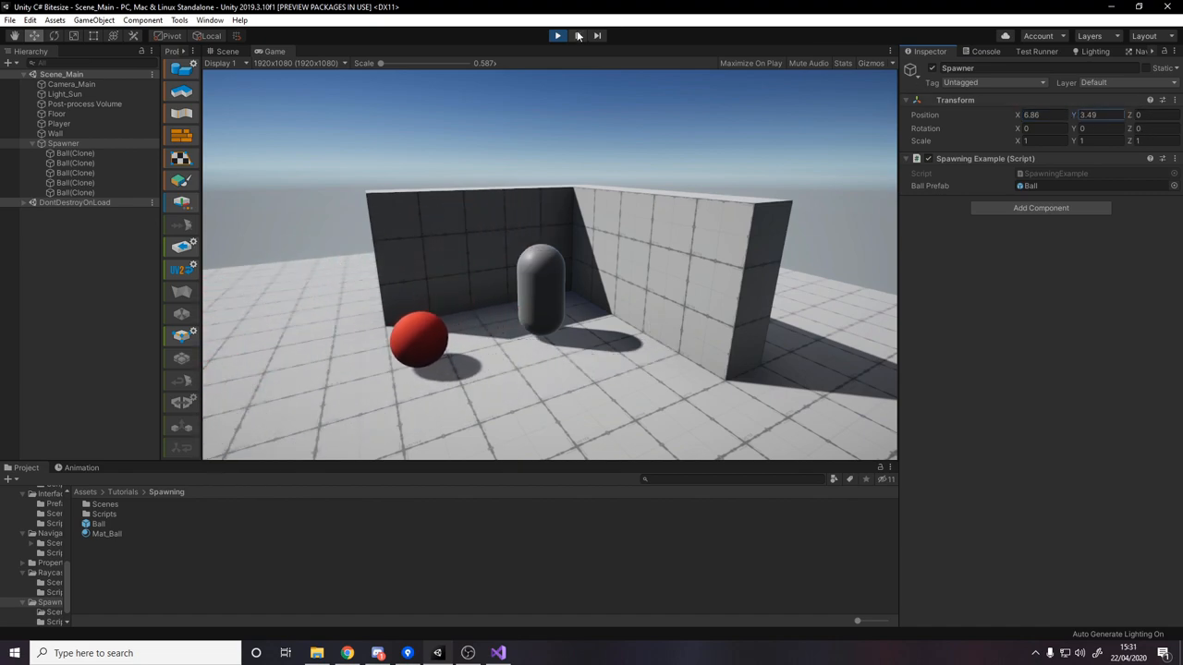
pyautogui.click(497, 655)
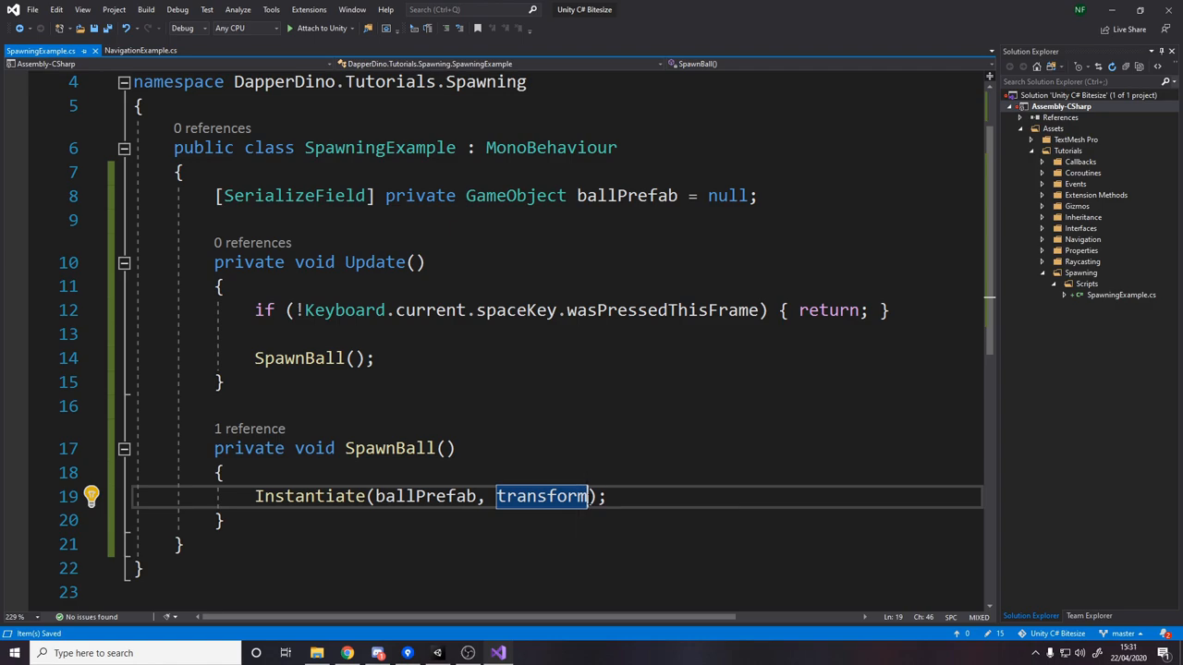
# Step: Instantiate ballPrefab at transform.position with transform.rotation
pyautogui.write('.position,')
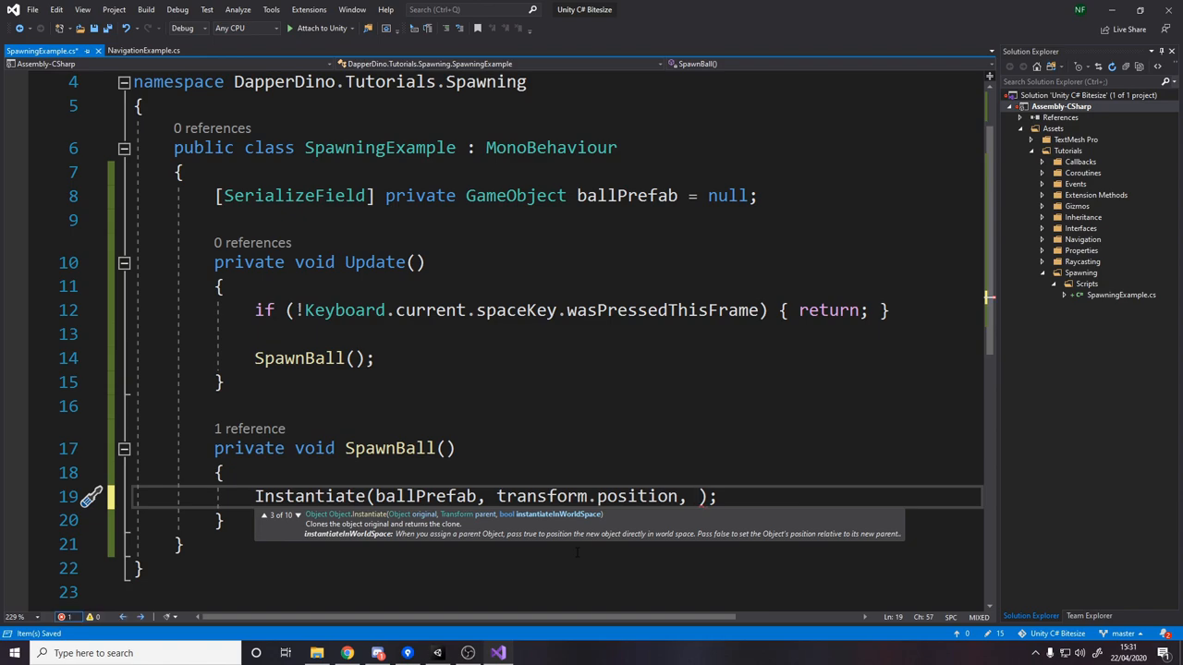
pyautogui.write('transform.rotation')
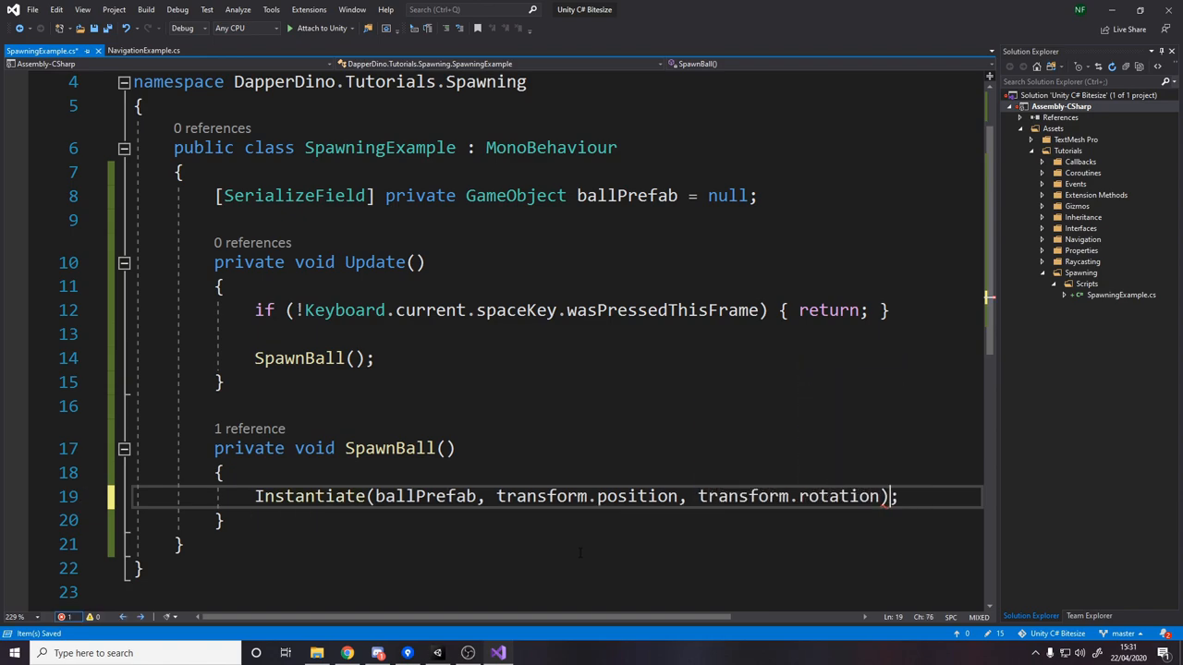
pyautogui.doubleClick(425, 495)
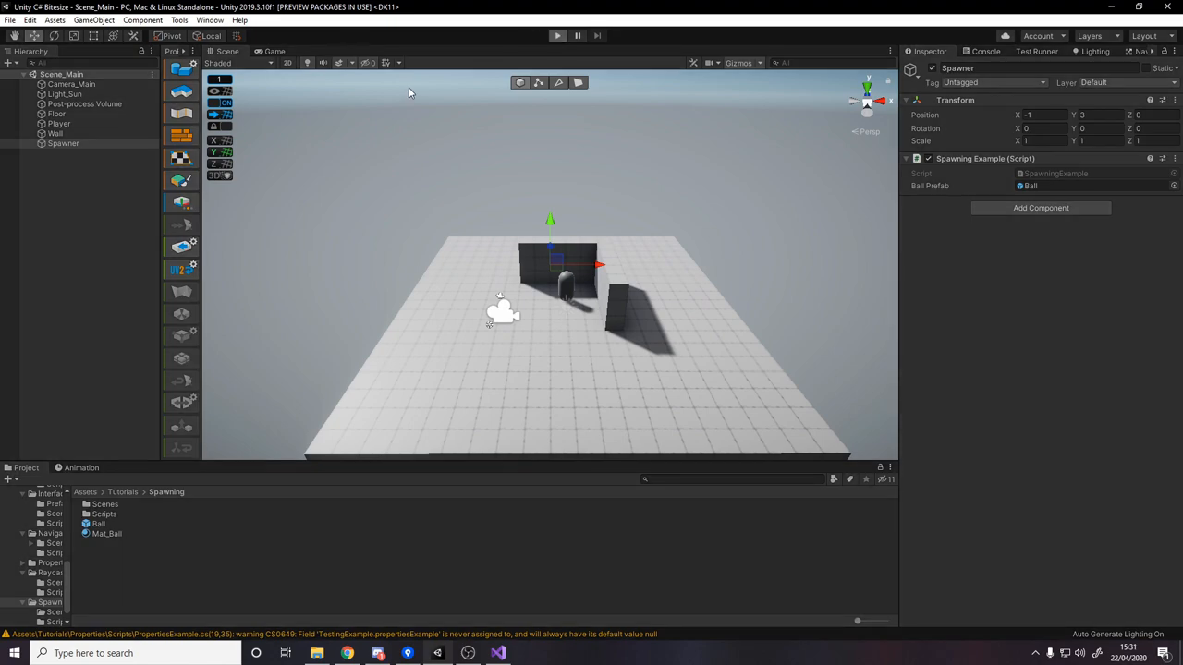
pyautogui.moveTo(207, 188)
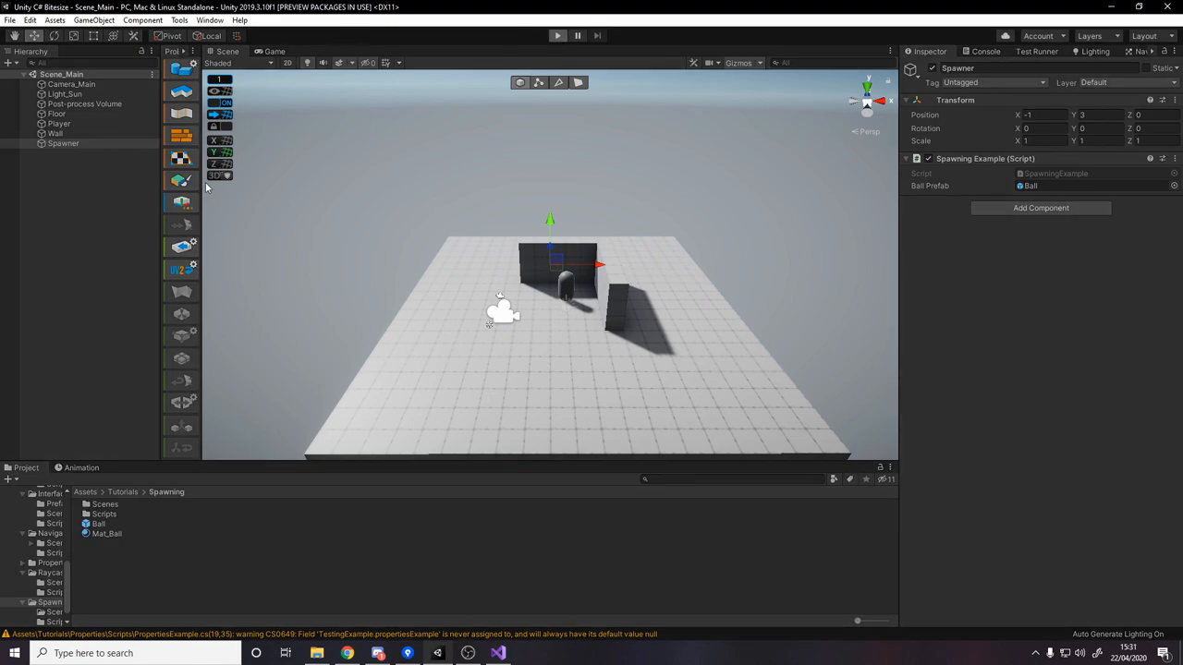
# Step: Start Play mode to test the updated spawner
pyautogui.click(559, 35)
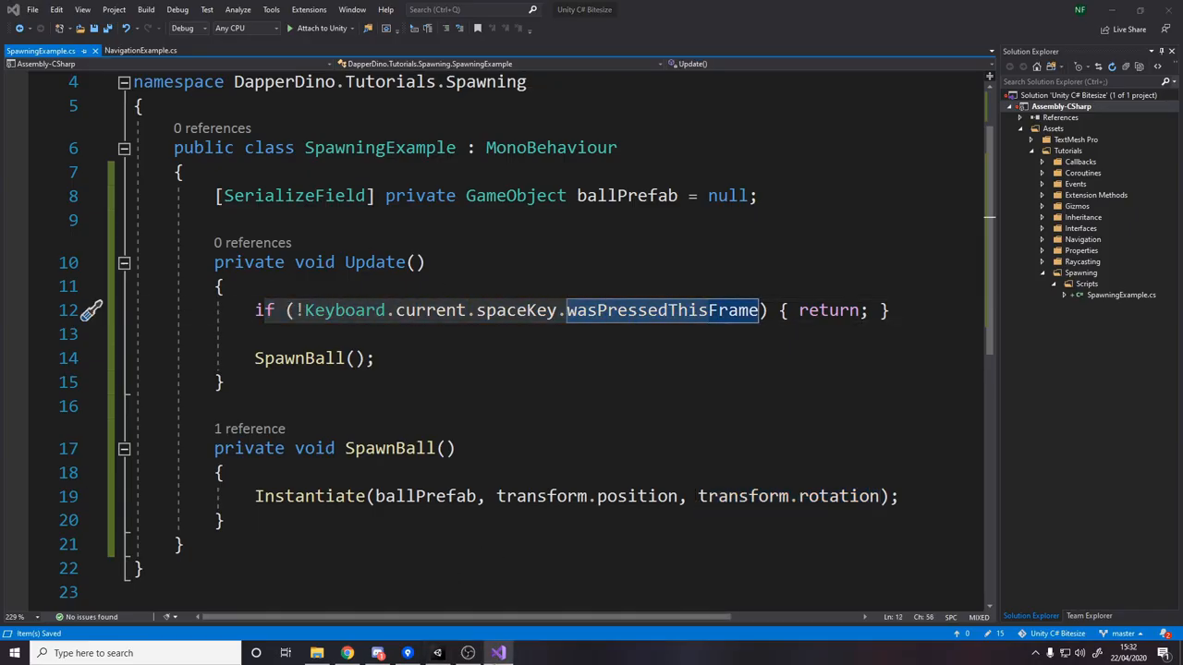
pyautogui.click(497, 654)
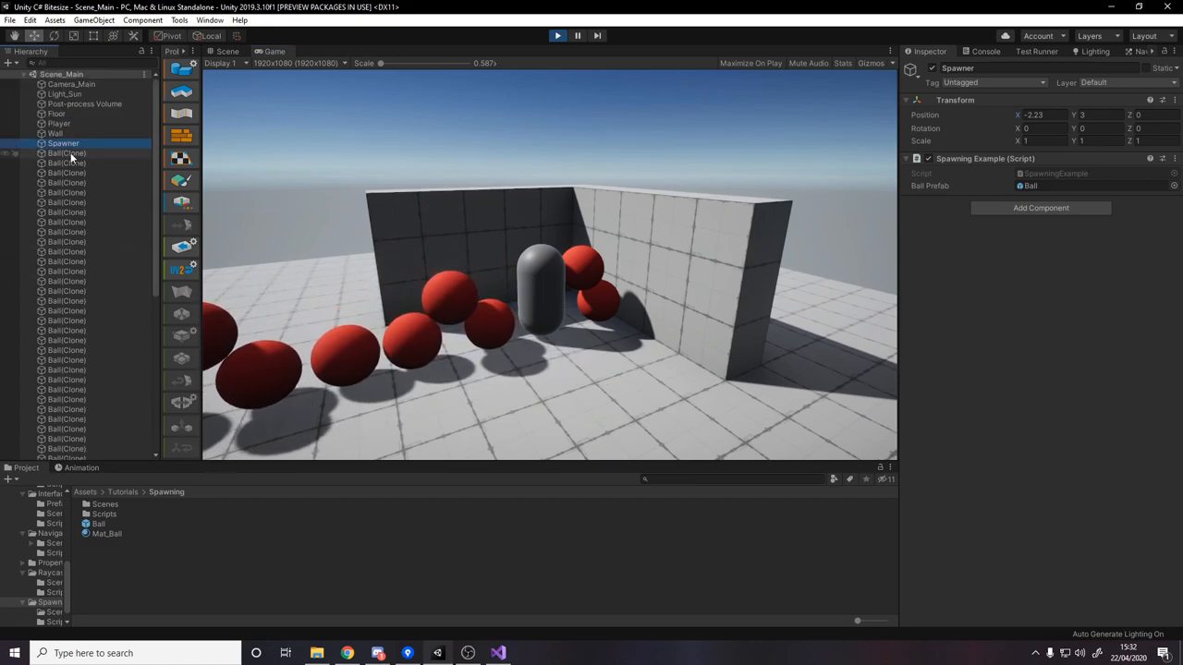
# Step: Inspect a spawned Ball(Clone) in the Inspector, then exit play mode
pyautogui.click(67, 152)
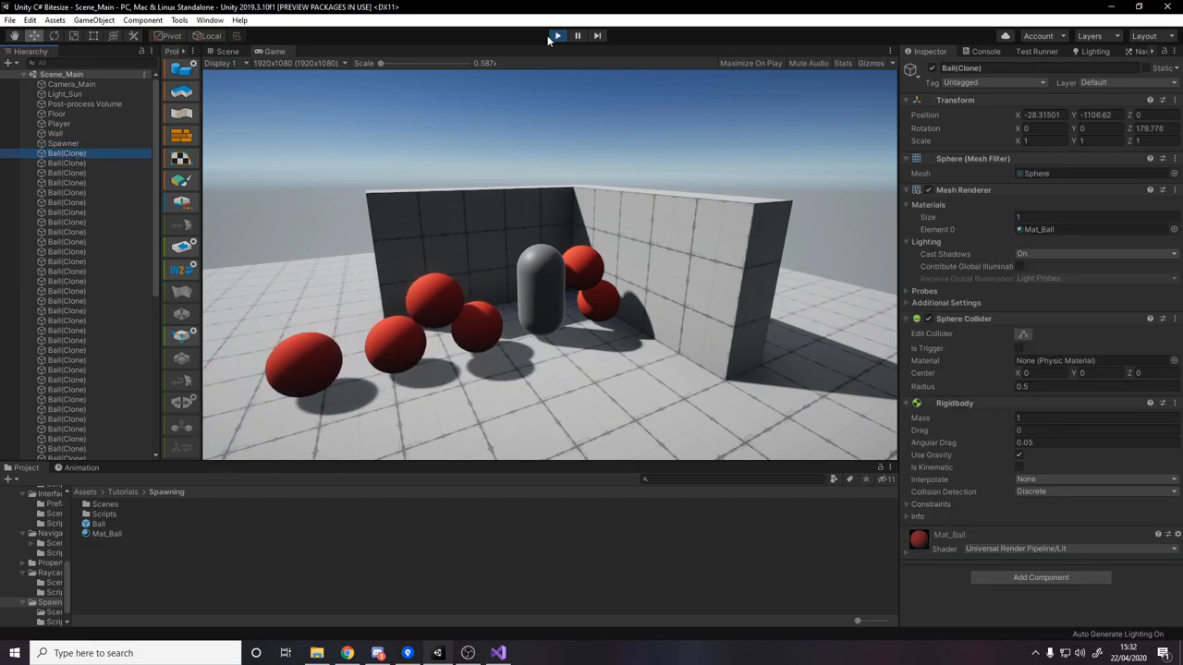
pyautogui.click(556, 36)
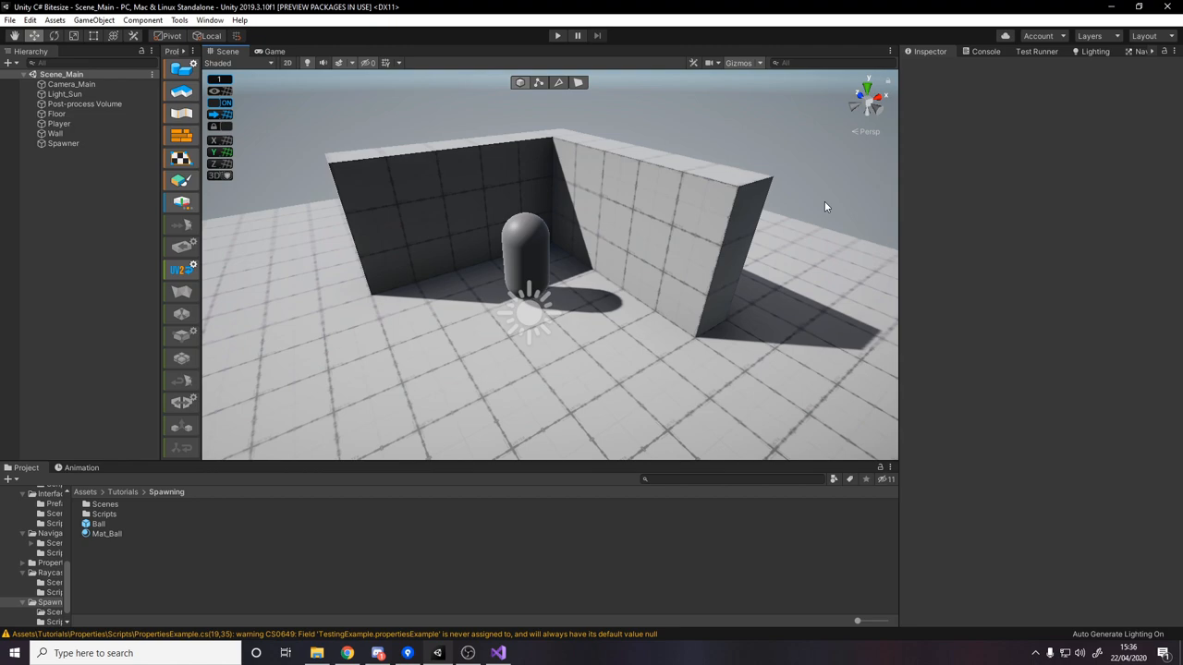
pyautogui.moveTo(472, 369)
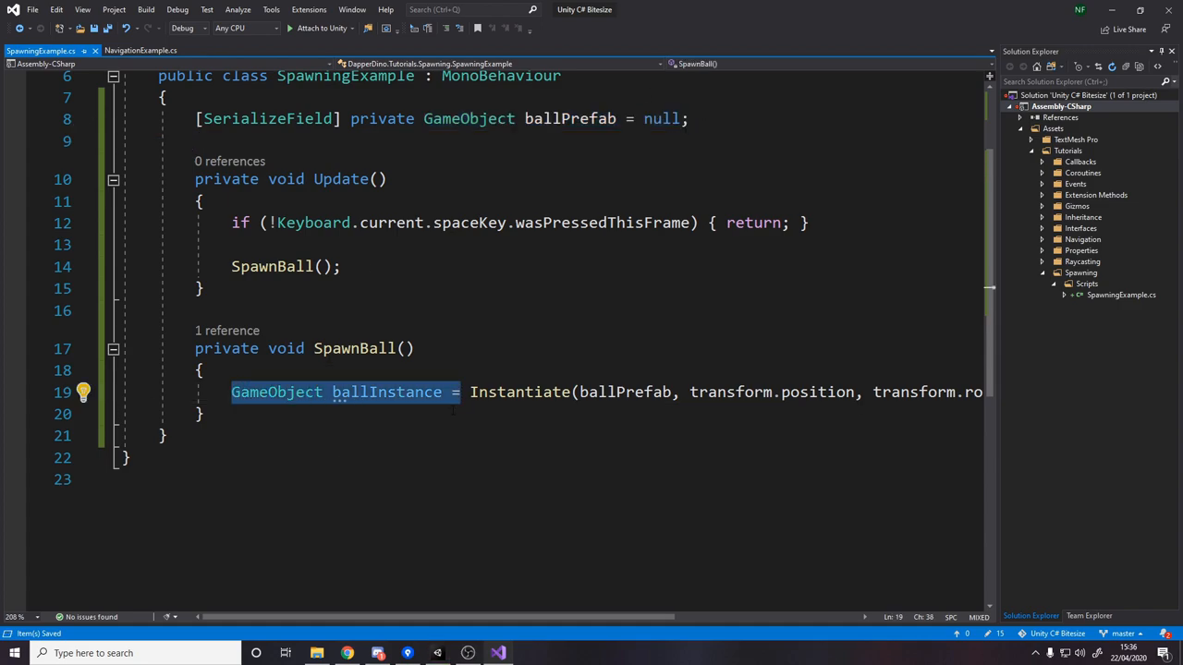
# Step: Check the new ballInstance variable against the ballPrefab field declaration
pyautogui.doubleClick(384, 391)
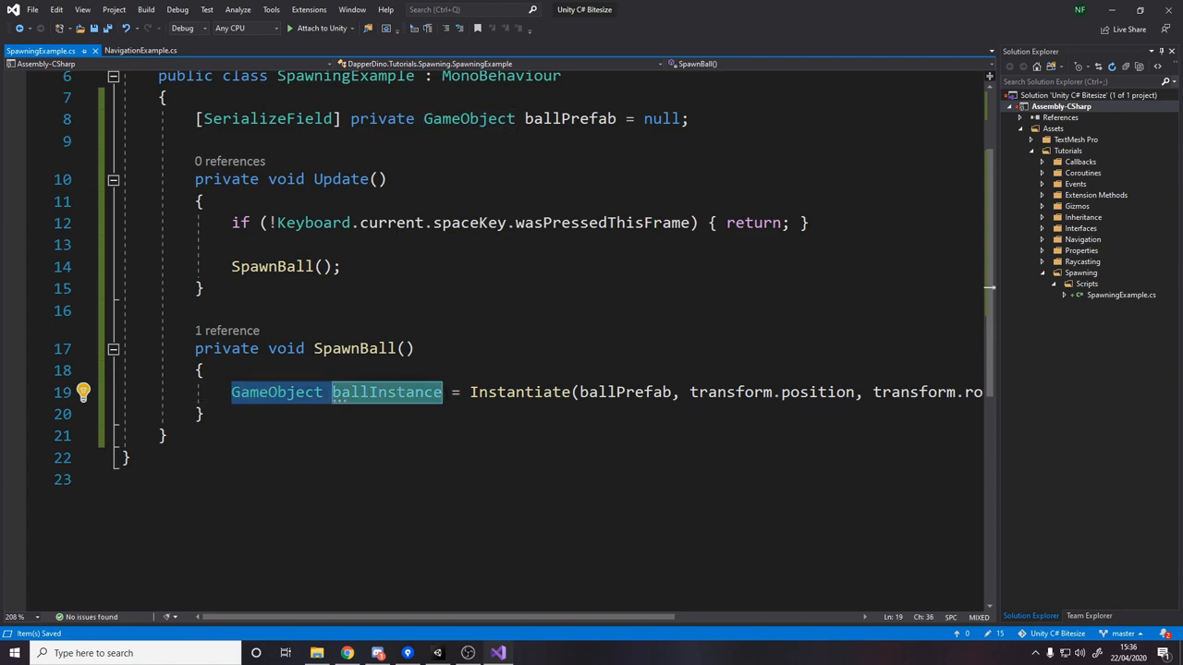
pyautogui.click(625, 392)
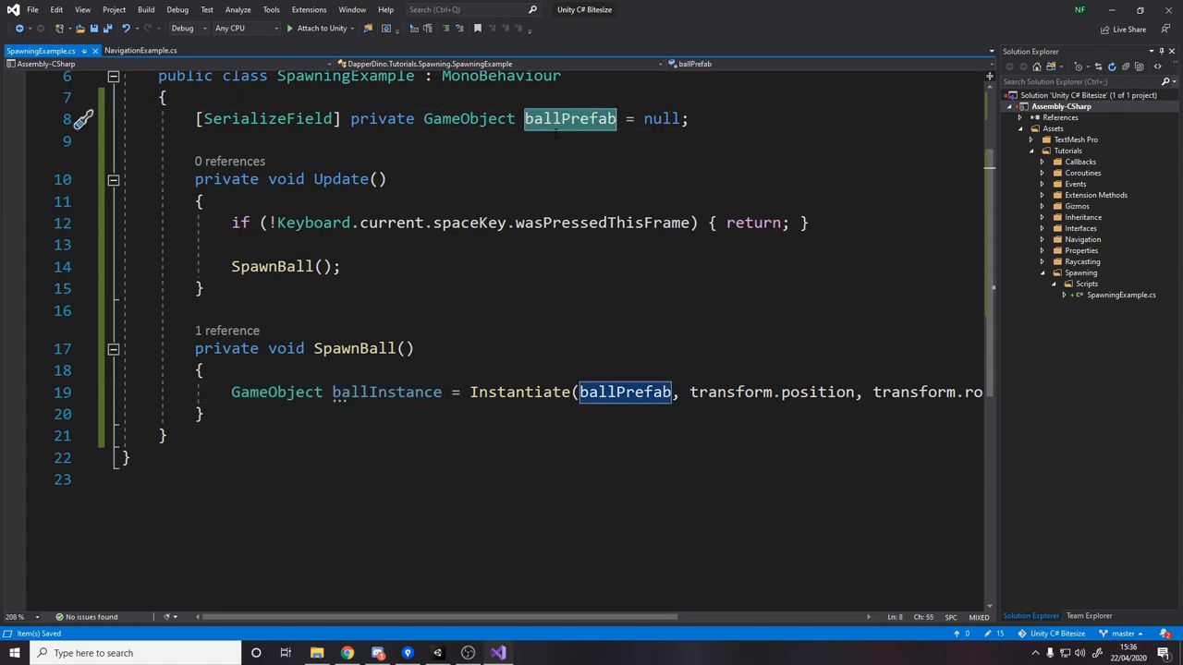
pyautogui.moveTo(569, 118)
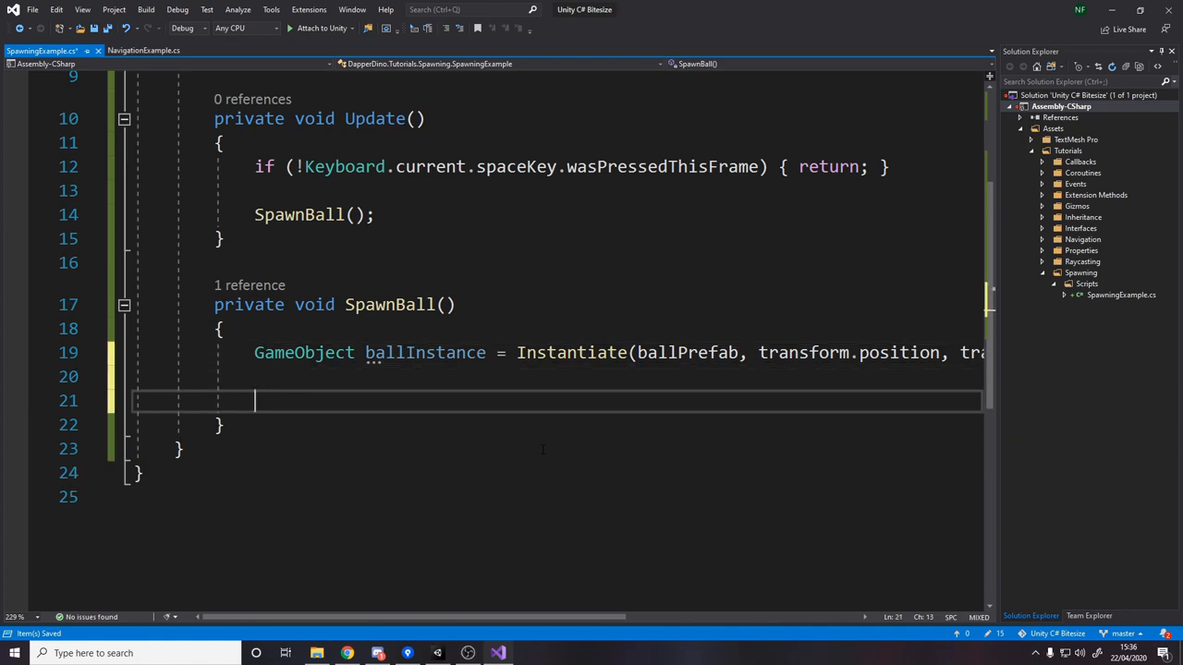
# Step: Add an if block using TryGetComponent<Rigidbody>(out var rb) that calls rb.AddForce(Vector3.up * 10f, ForceMode...)
pyautogui.write('if(ballInstance.')
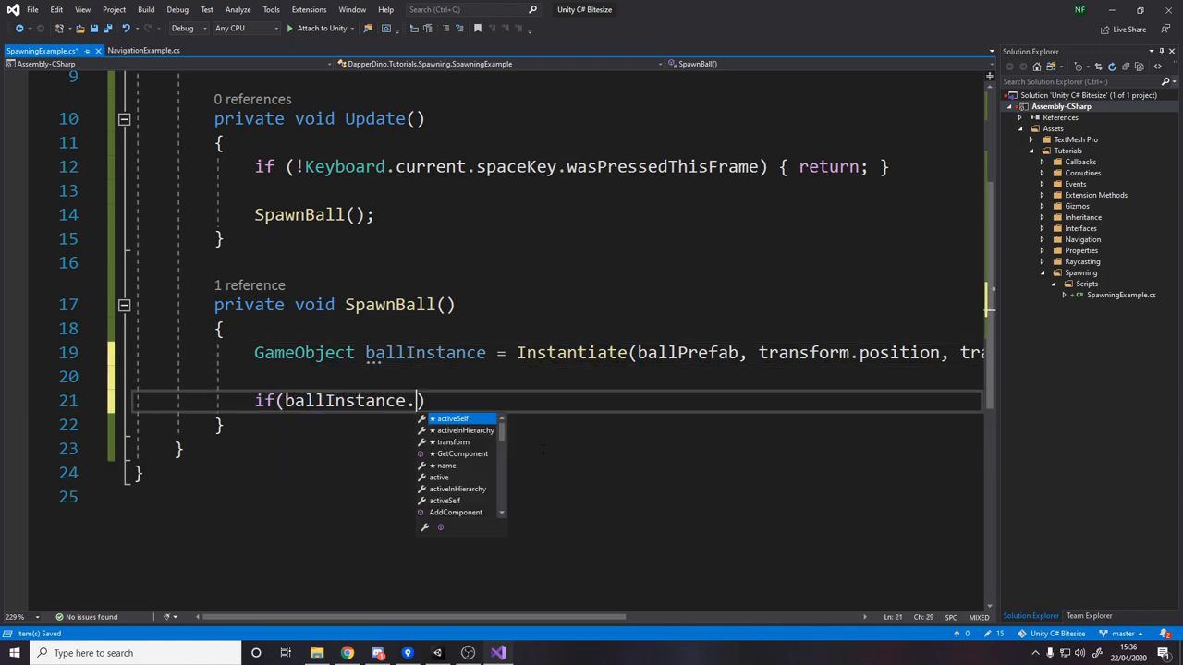
pyautogui.write('TryGetComponent<ri')
pyautogui.write('{')
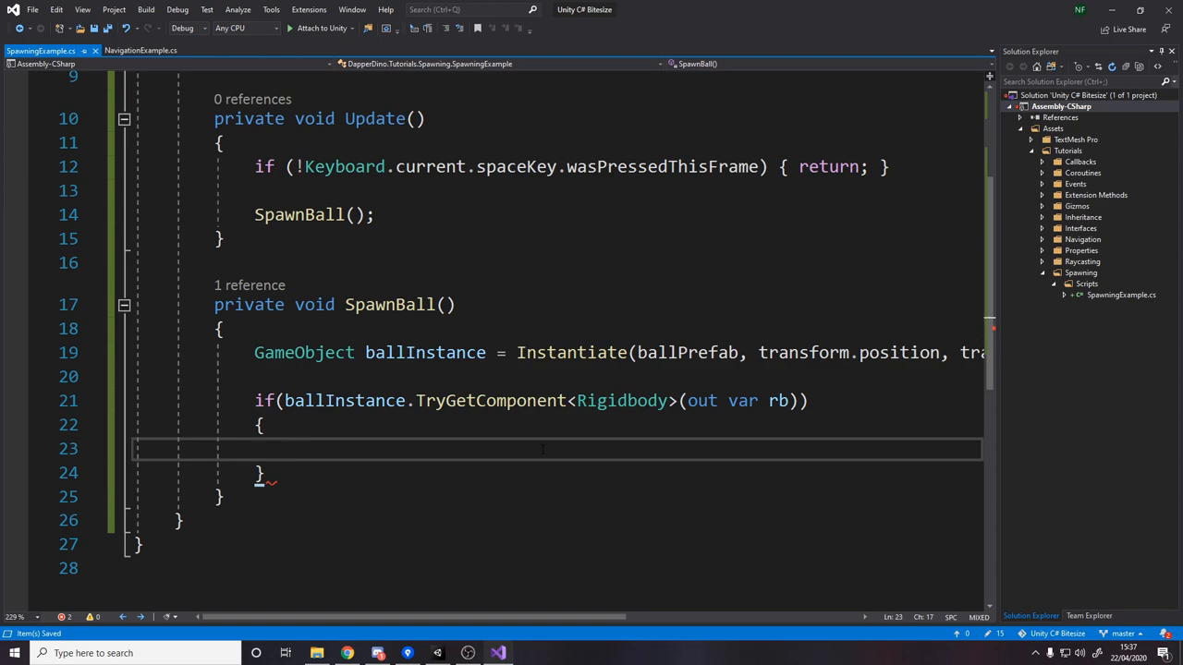
pyautogui.write('r')
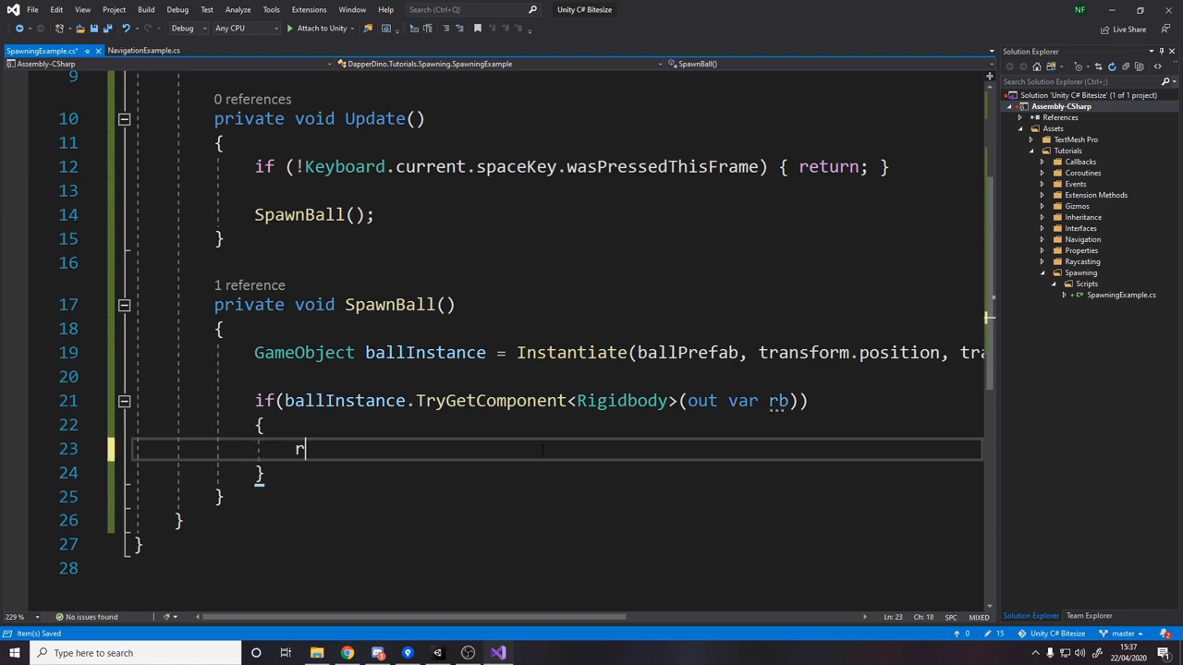
pyautogui.write('b.AddForce(')
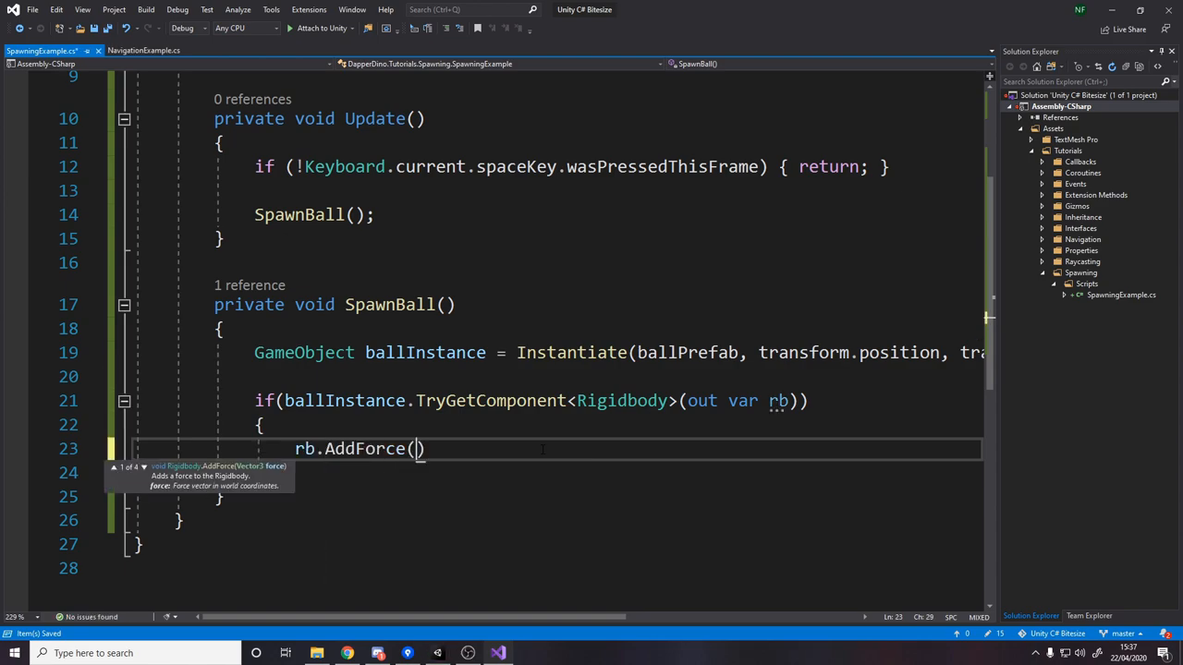
pyautogui.write('Vector3.up')
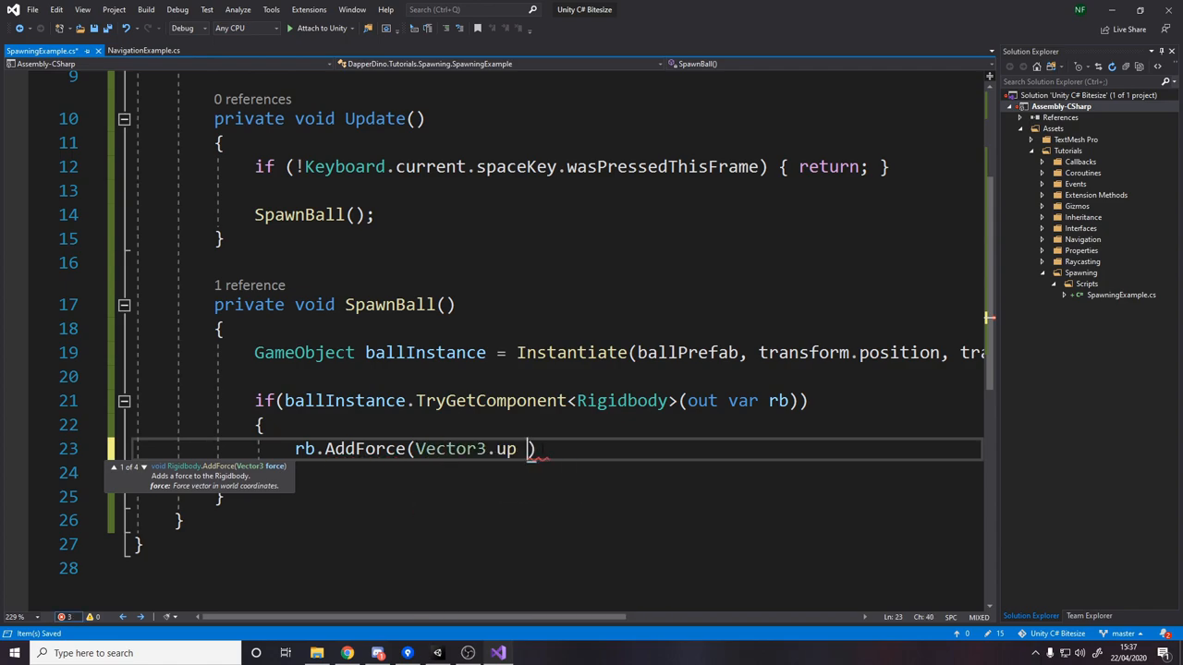
pyautogui.write('* 10f')
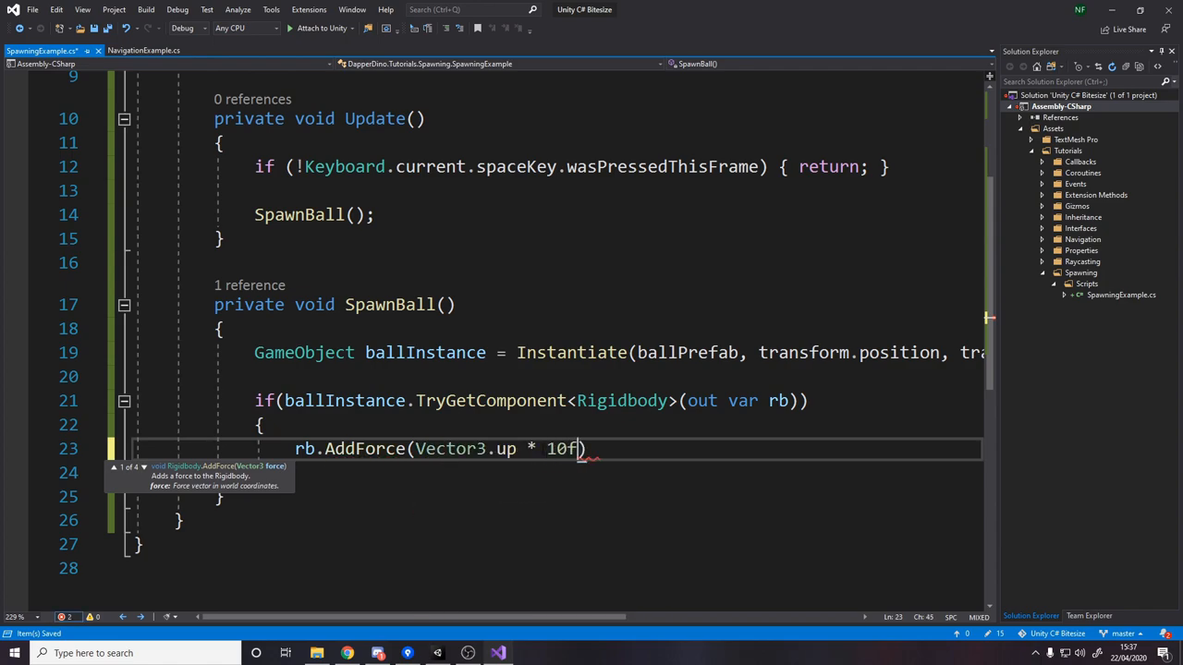
pyautogui.write(', ForceMode.')
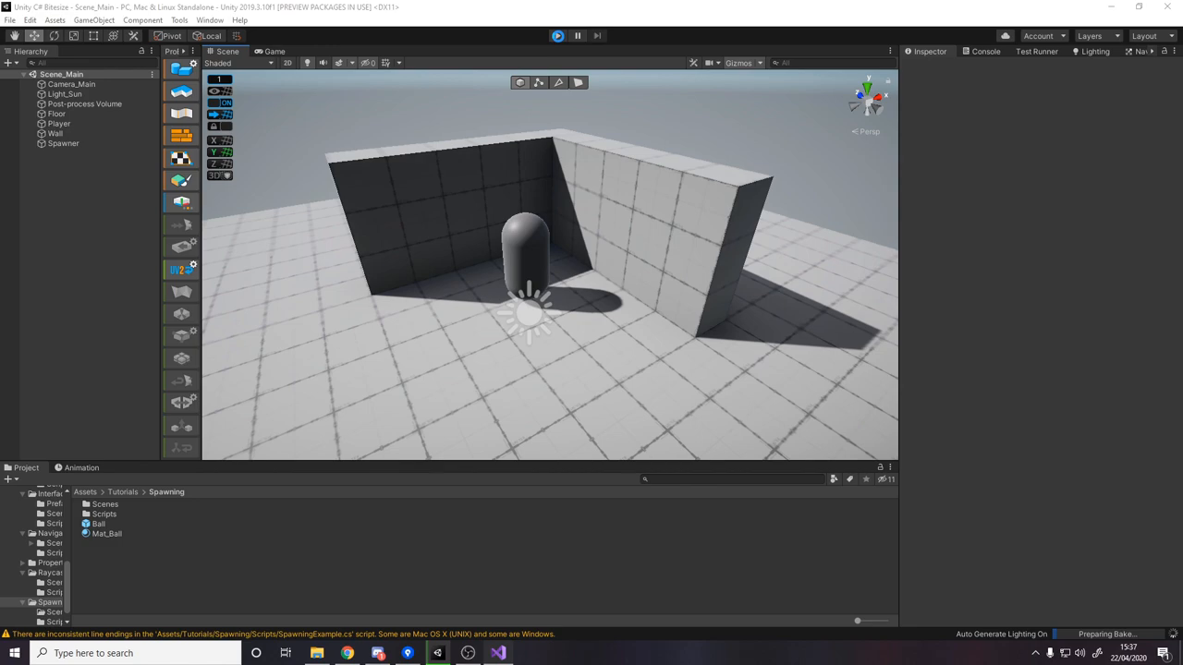
# Step: Run the scene to watch red balls launch upward, then stop the test
pyautogui.click(558, 35)
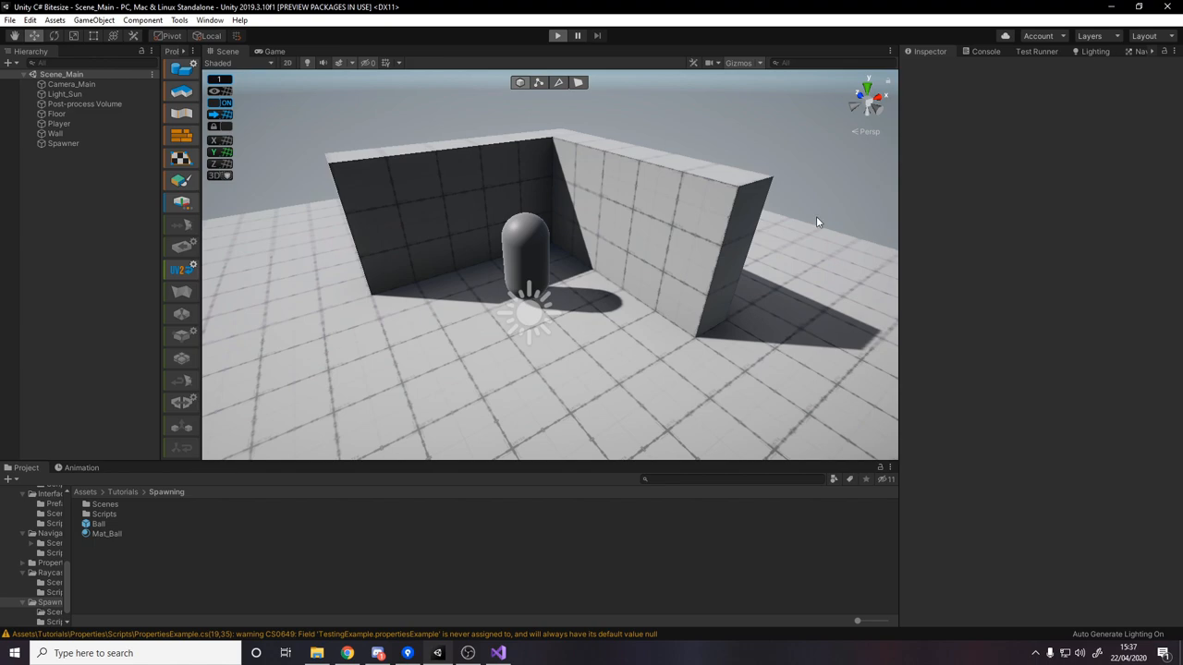
pyautogui.click(559, 36)
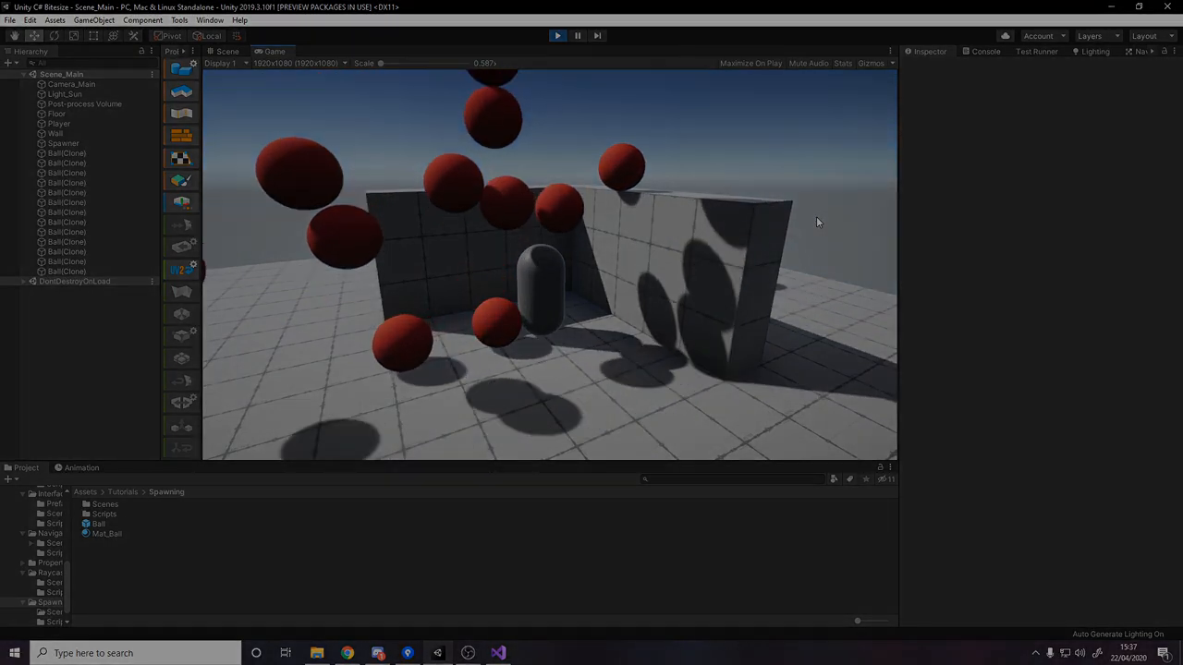
pyautogui.click(556, 35)
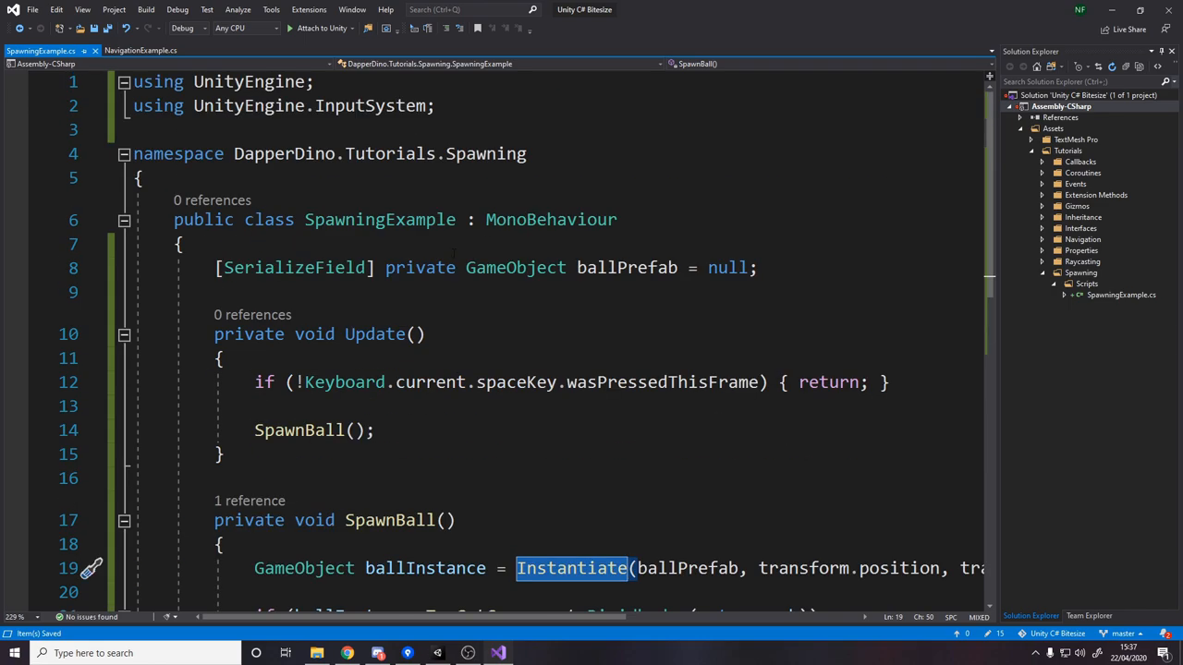
# Step: Change the ballPrefab field type from GameObject to Rigidbody and check the resulting Instantiate error
pyautogui.write('Rigidbody')
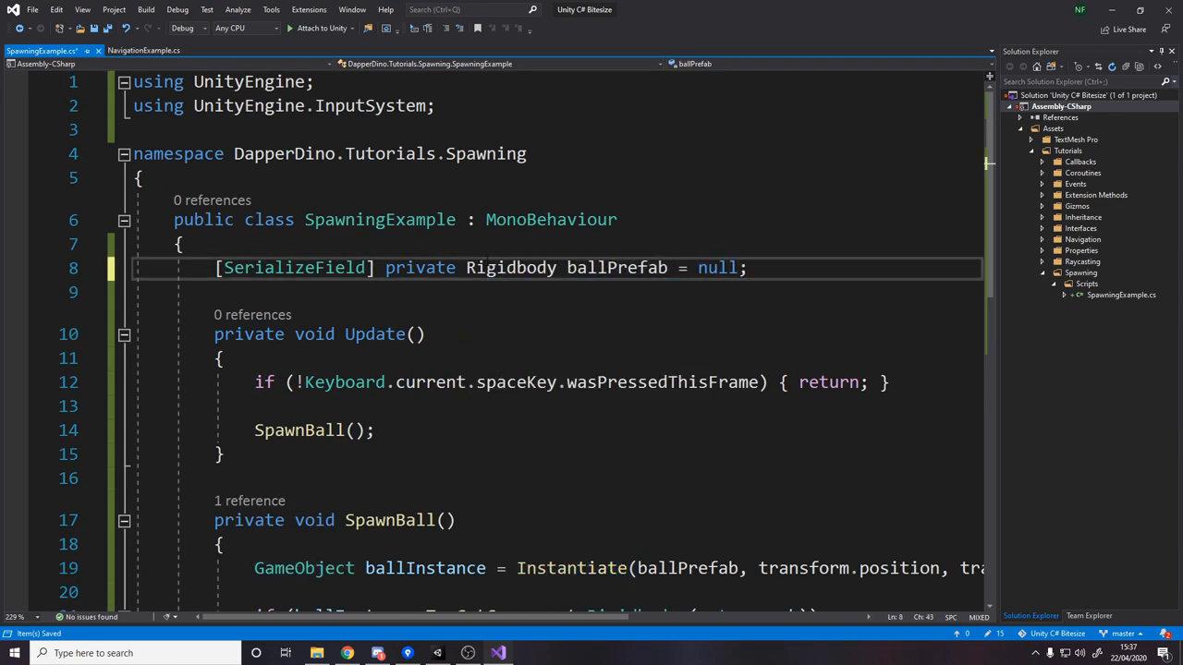
pyautogui.doubleClick(510, 267)
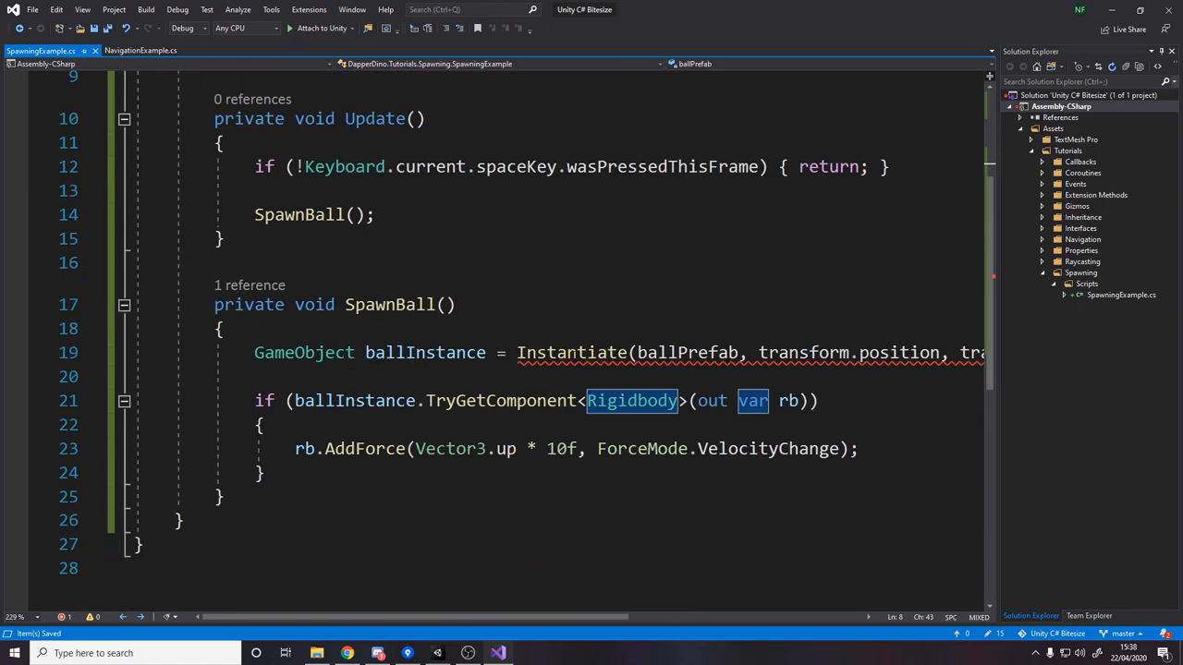
pyautogui.click(571, 351)
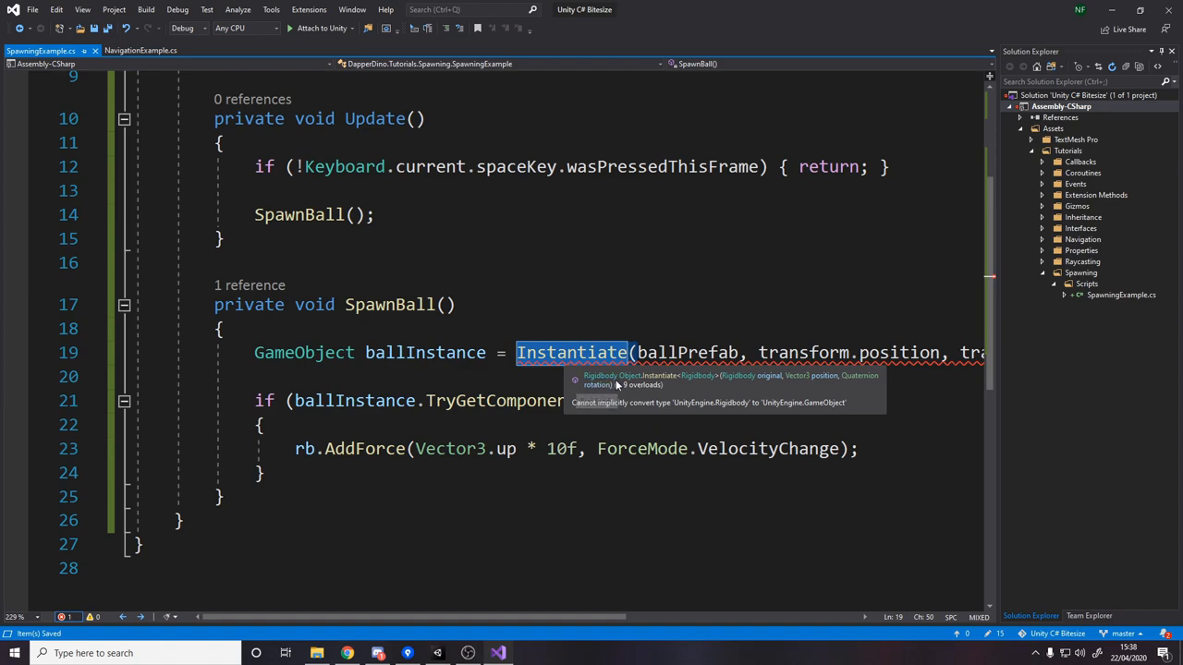
# Step: Make ballInstance a Rigidbody and rewrite the launch as rb.AddForce(Vector3.up * 10f, ForceMode.VelocityChange)
pyautogui.write('ri')
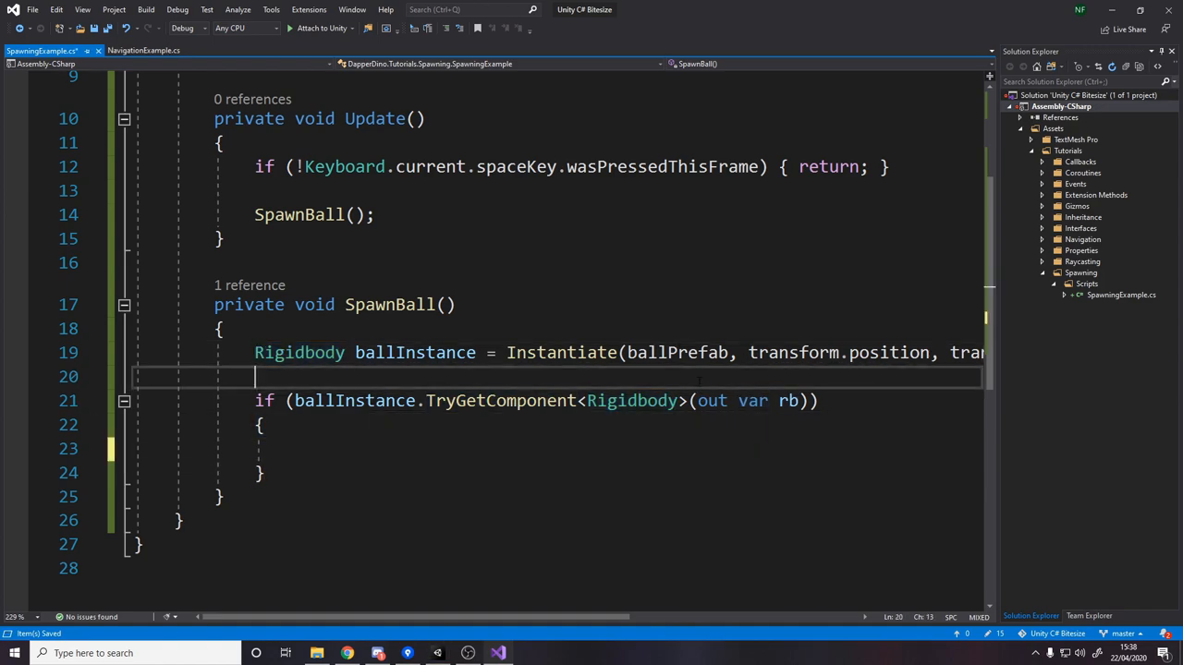
pyautogui.write('rb.AddForce(Vector3.up * 10f, ForceMode.VelocityChange);')
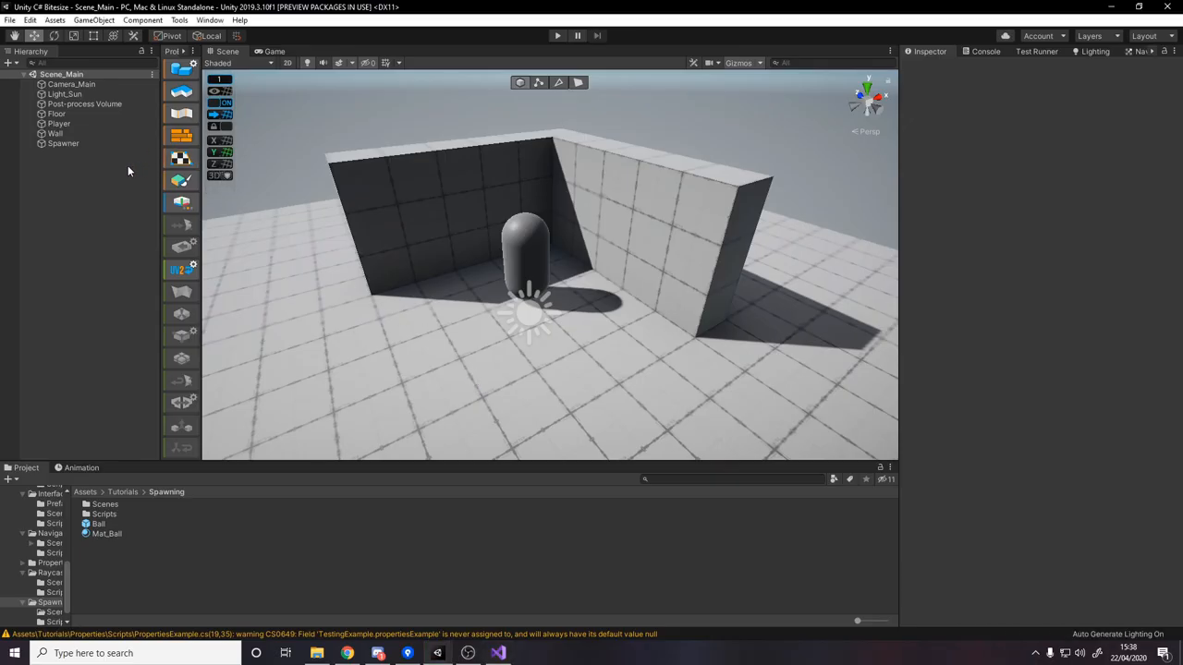
# Step: Reassign the Ball prefab to the Spawner's Rigidbody Ball Prefab field and start a test run
pyautogui.click(63, 145)
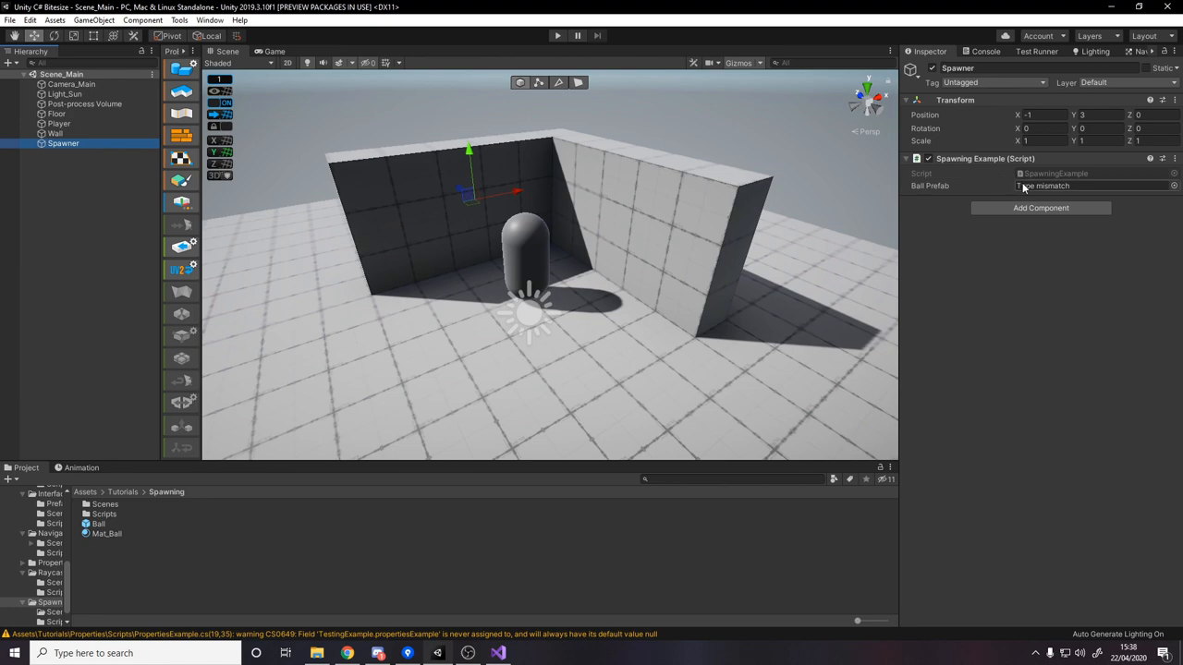
pyautogui.click(100, 525)
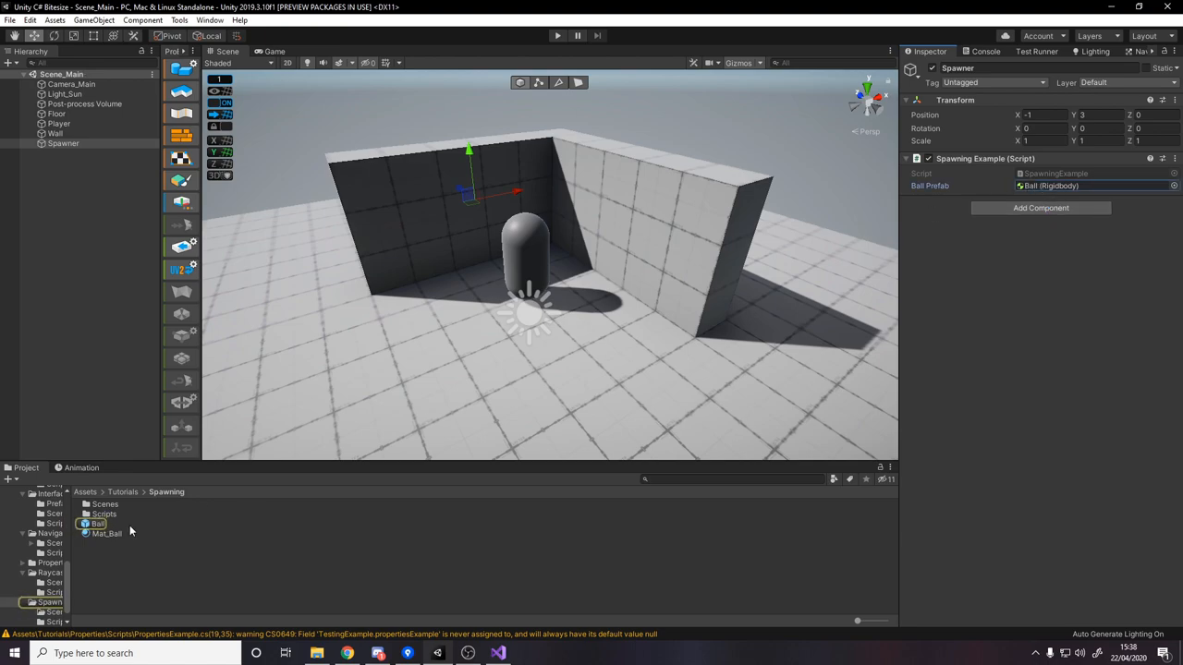
pyautogui.click(98, 525)
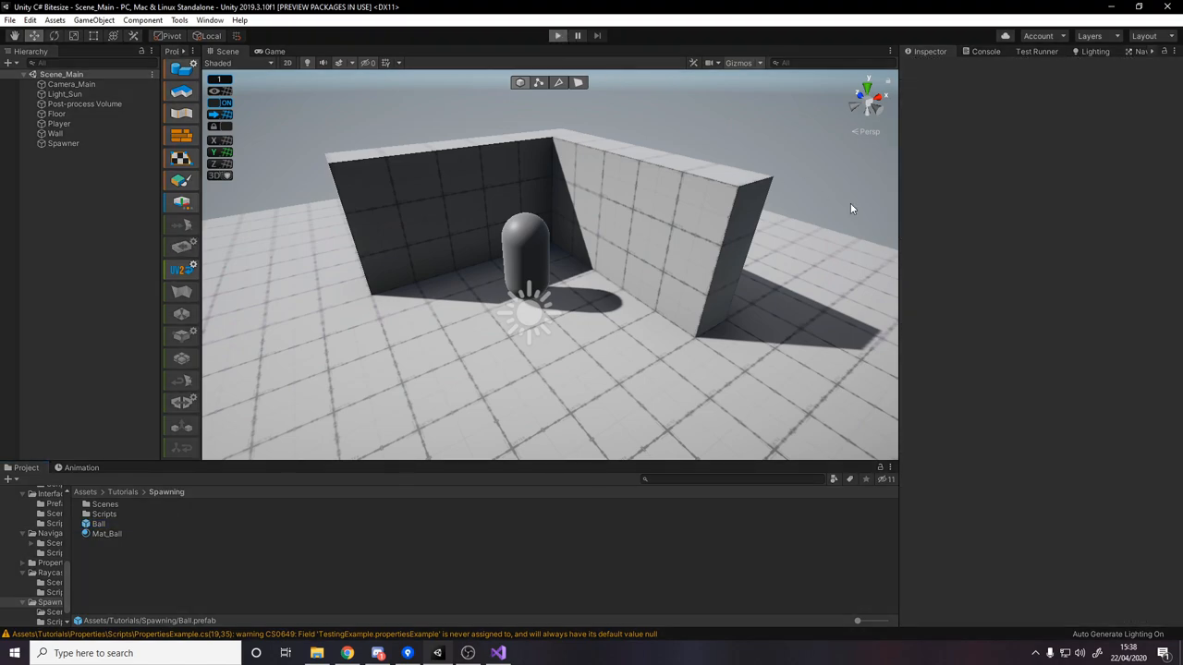
pyautogui.click(558, 35)
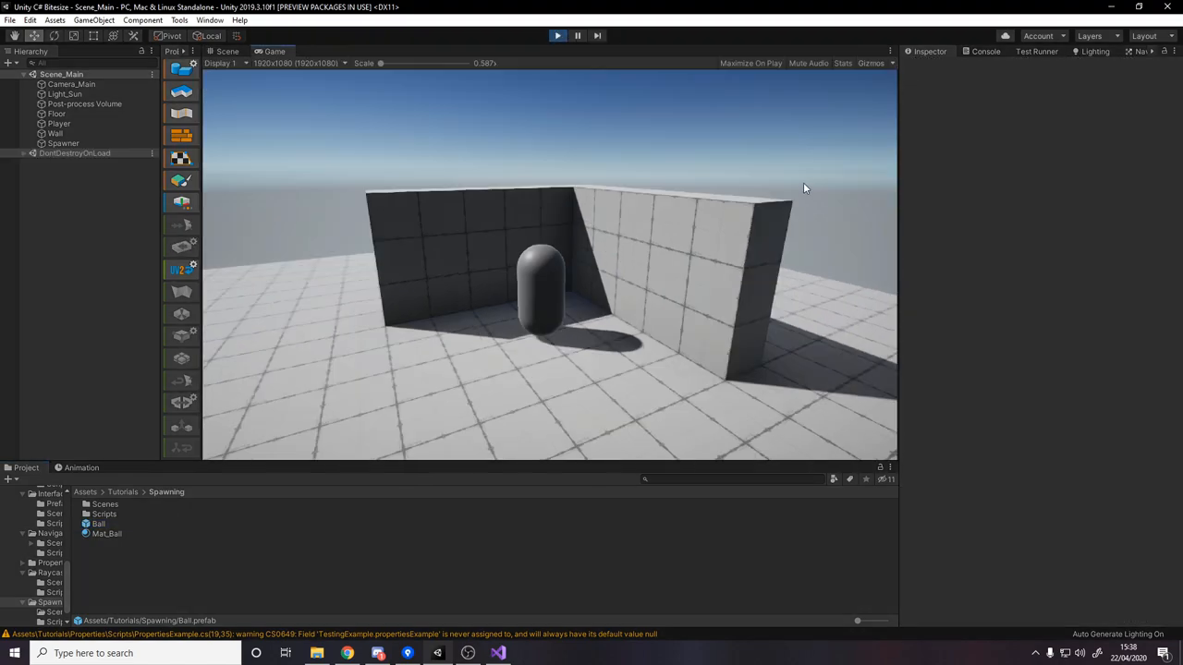